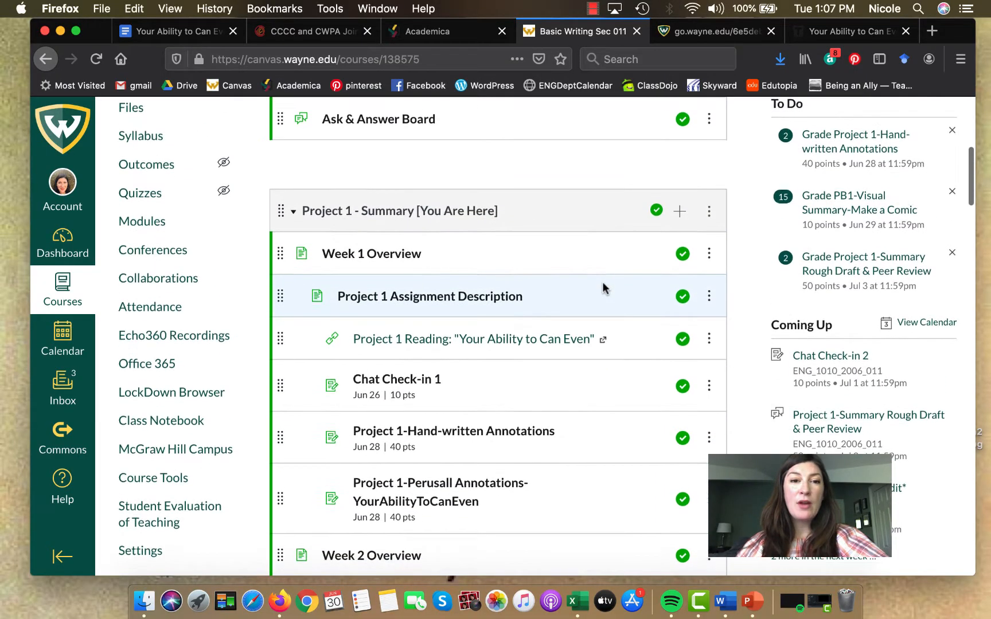
Step: Scroll down the Project 1 module list and open the Week 2 Overview page
{"action": "scroll", "scroll_direction": "down", "scroll_amount": 3}
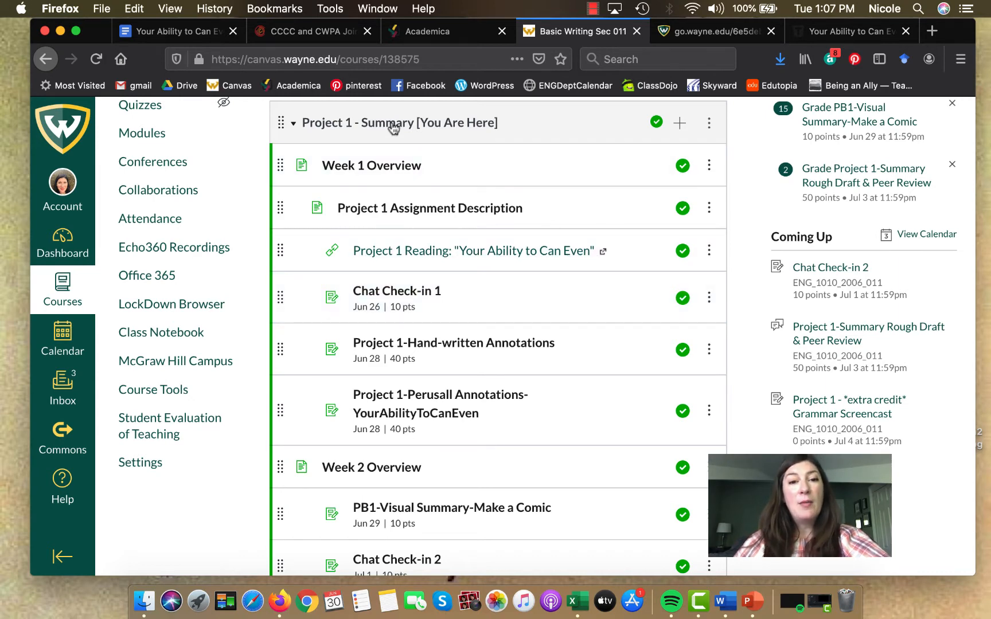
{"action": "mouse_move", "coordinate": [484, 143]}
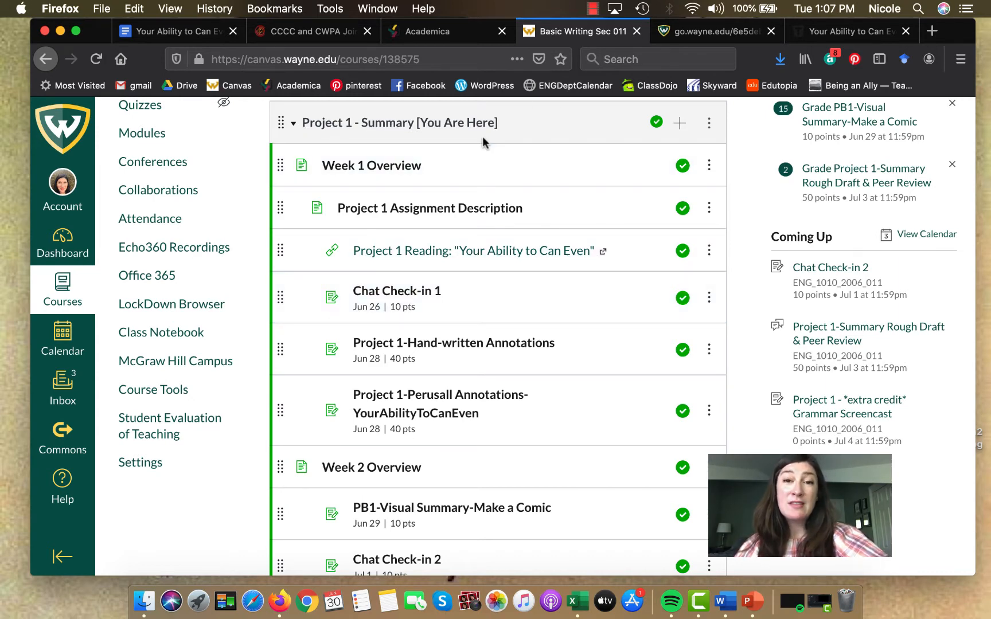
{"action": "scroll", "scroll_direction": "down", "scroll_amount": 3}
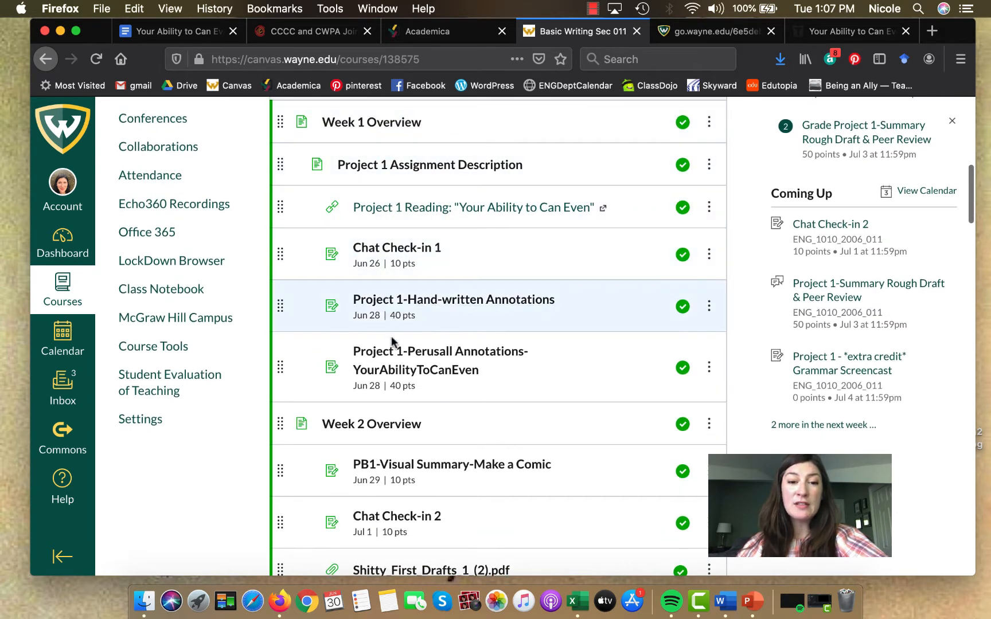
{"action": "scroll", "scroll_direction": "down", "scroll_amount": 3}
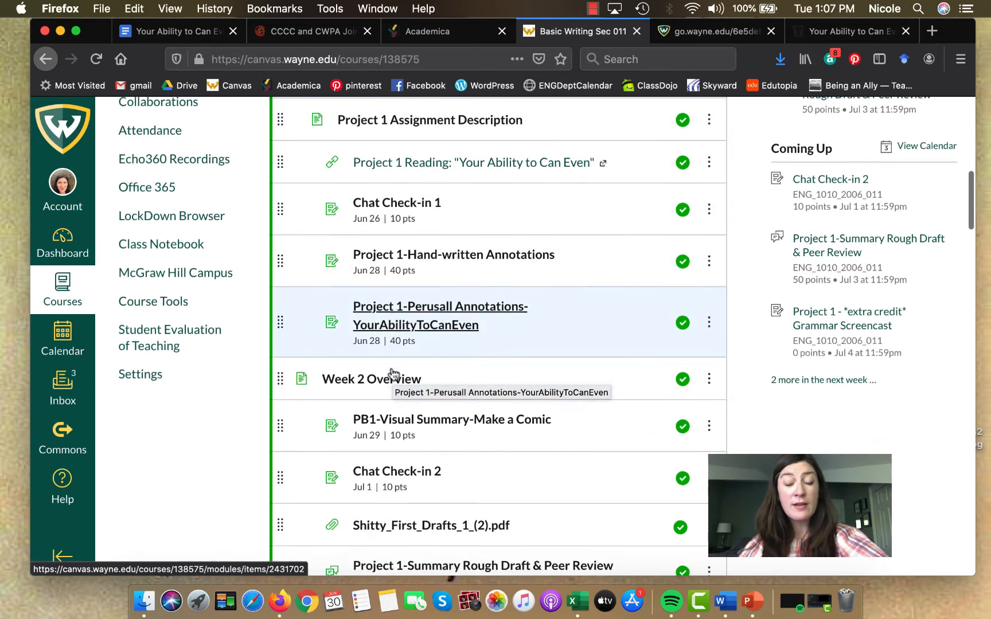
{"action": "scroll", "scroll_direction": "down", "scroll_amount": 3}
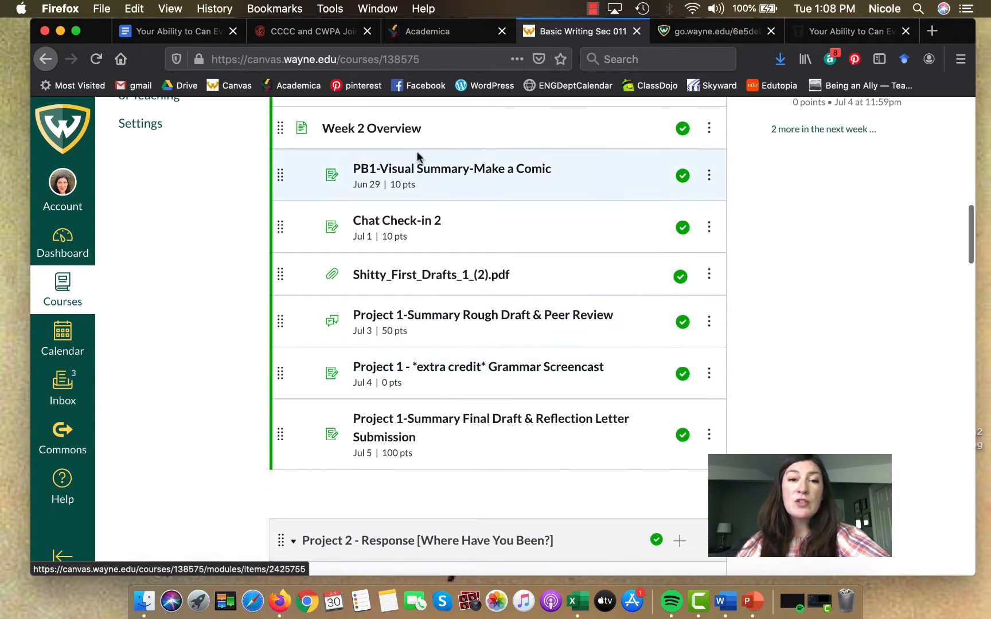
{"action": "mouse_move", "coordinate": [376, 130]}
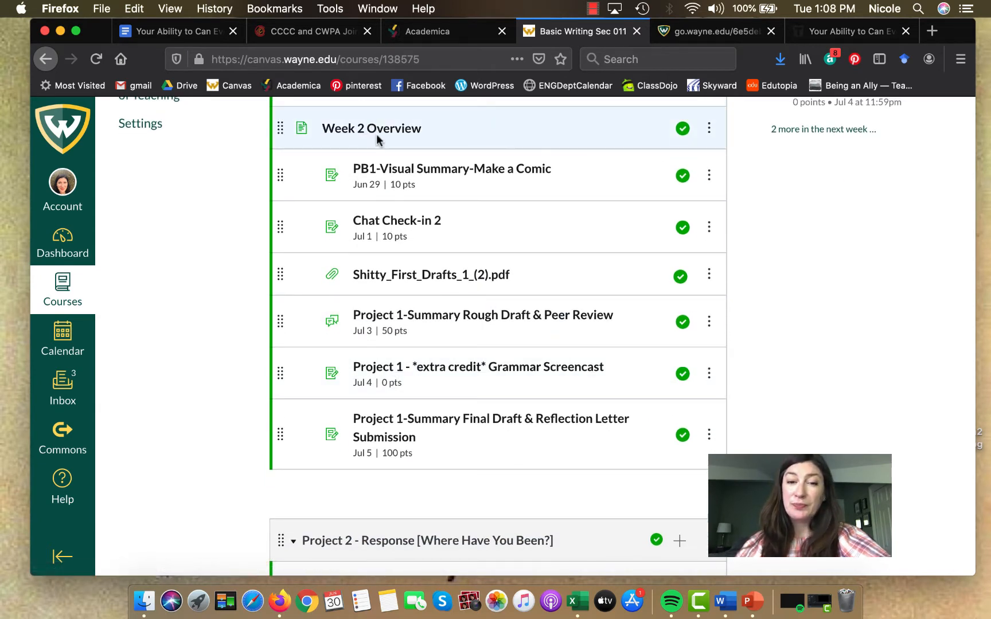
{"action": "mouse_move", "coordinate": [434, 457]}
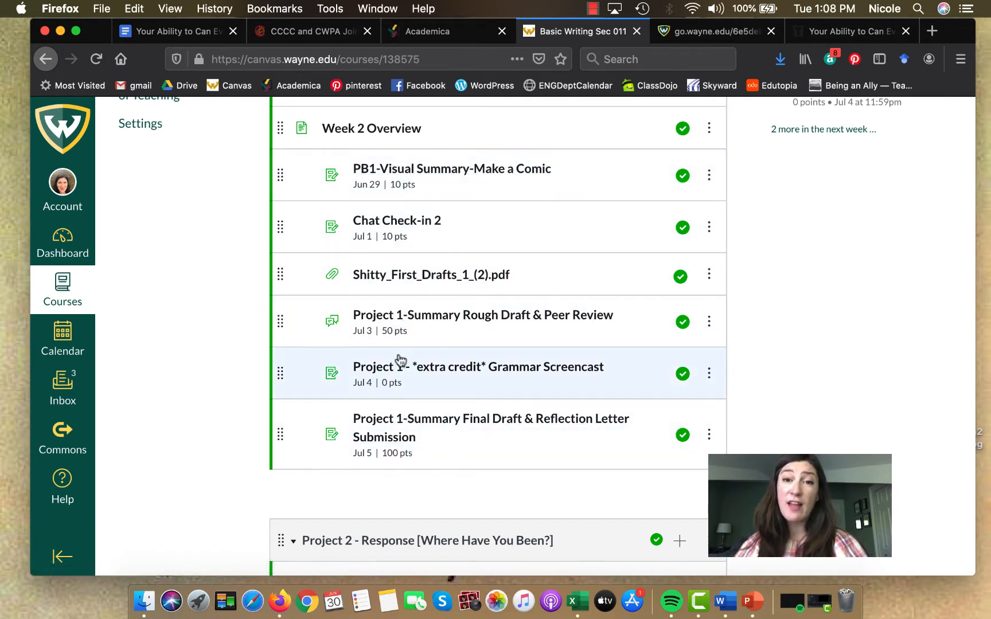
{"action": "mouse_move", "coordinate": [371, 129]}
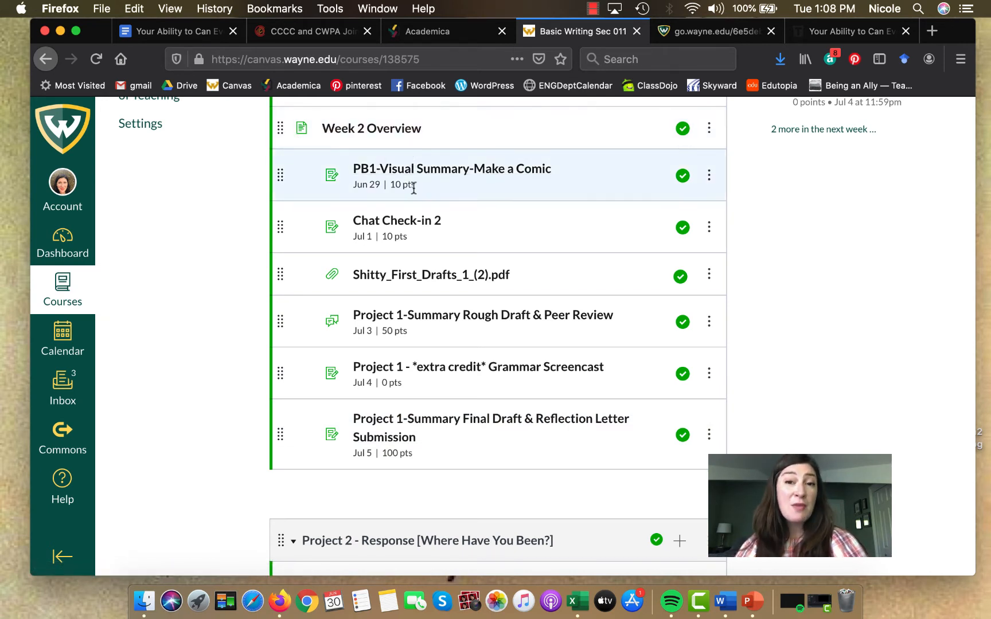
{"action": "mouse_move", "coordinate": [415, 195]}
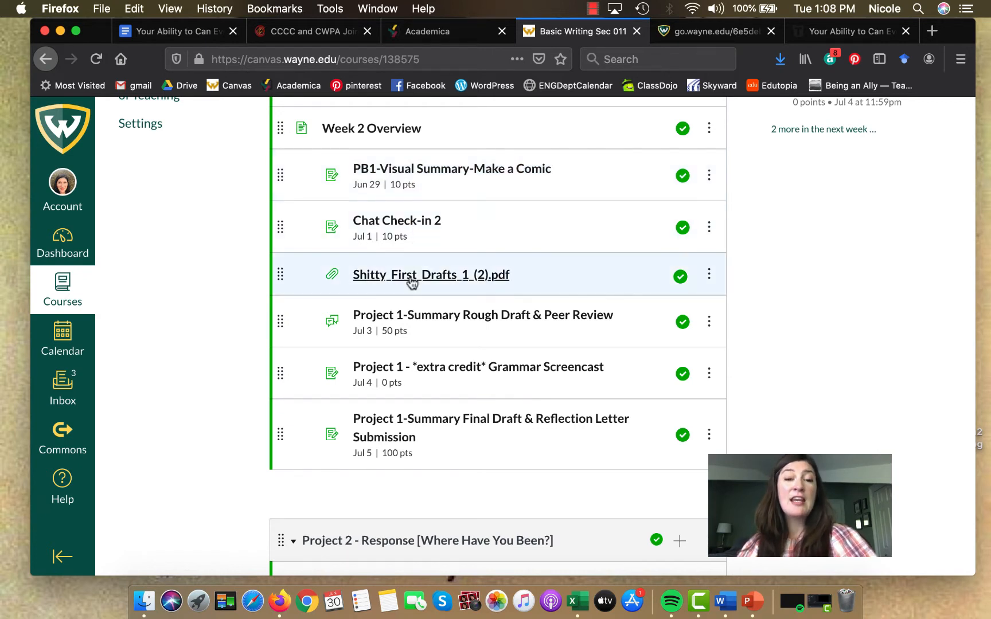
{"action": "mouse_move", "coordinate": [452, 290]}
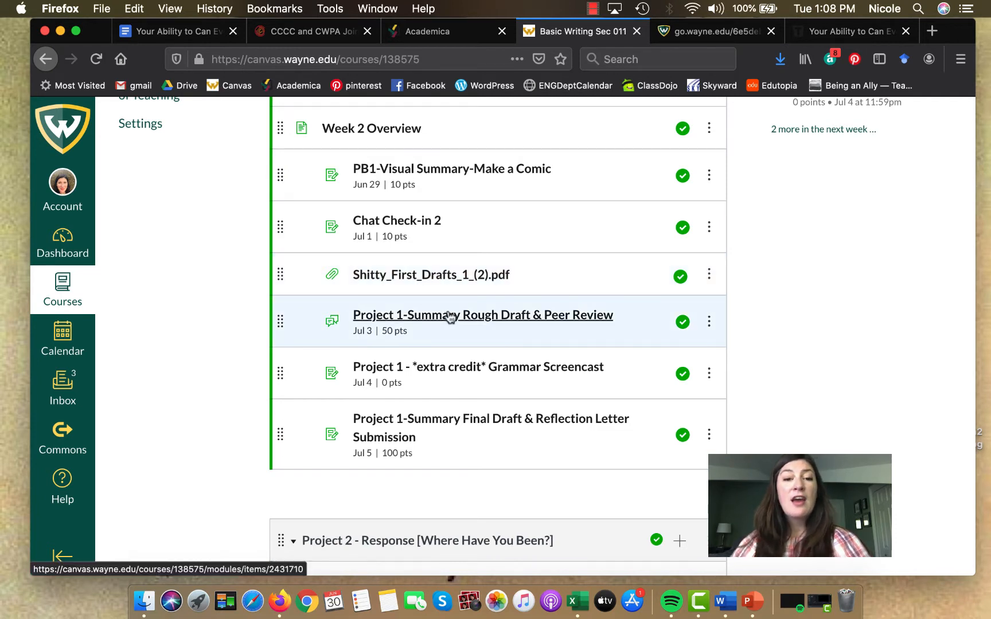
{"action": "mouse_move", "coordinate": [442, 325]}
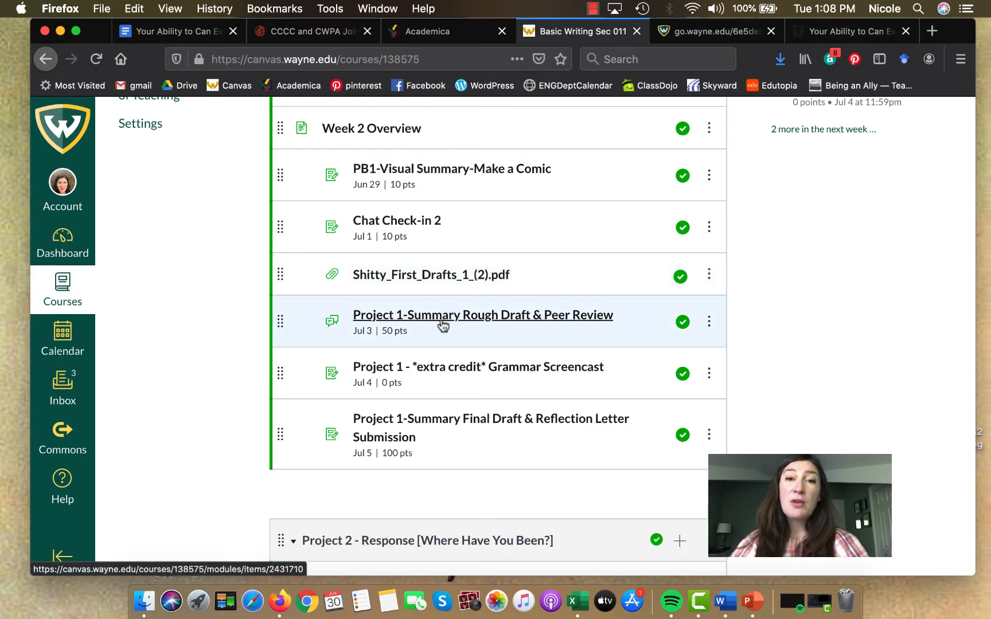
{"action": "mouse_move", "coordinate": [436, 375]}
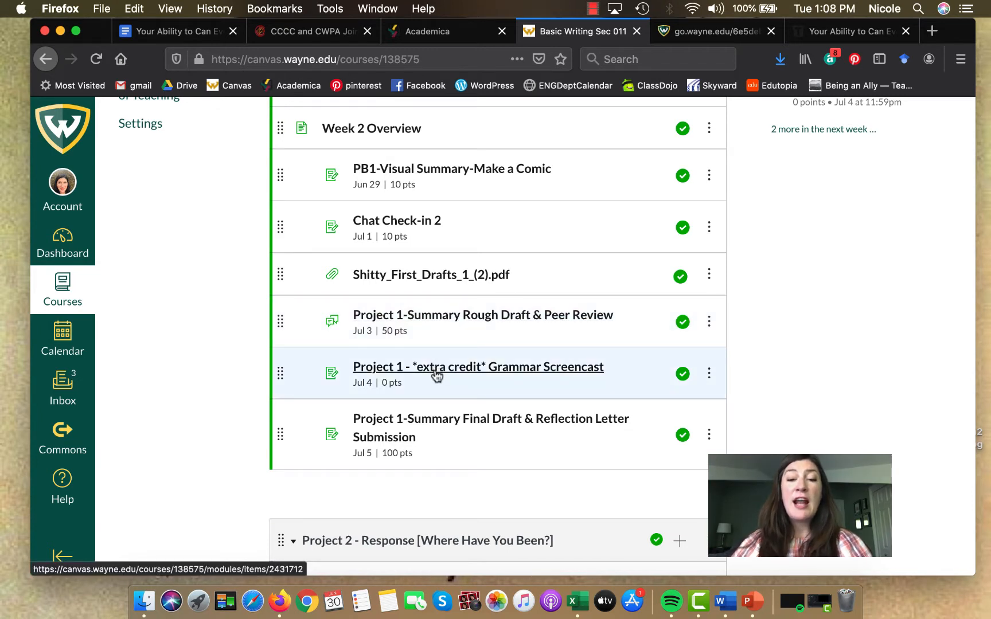
{"action": "mouse_move", "coordinate": [454, 428]}
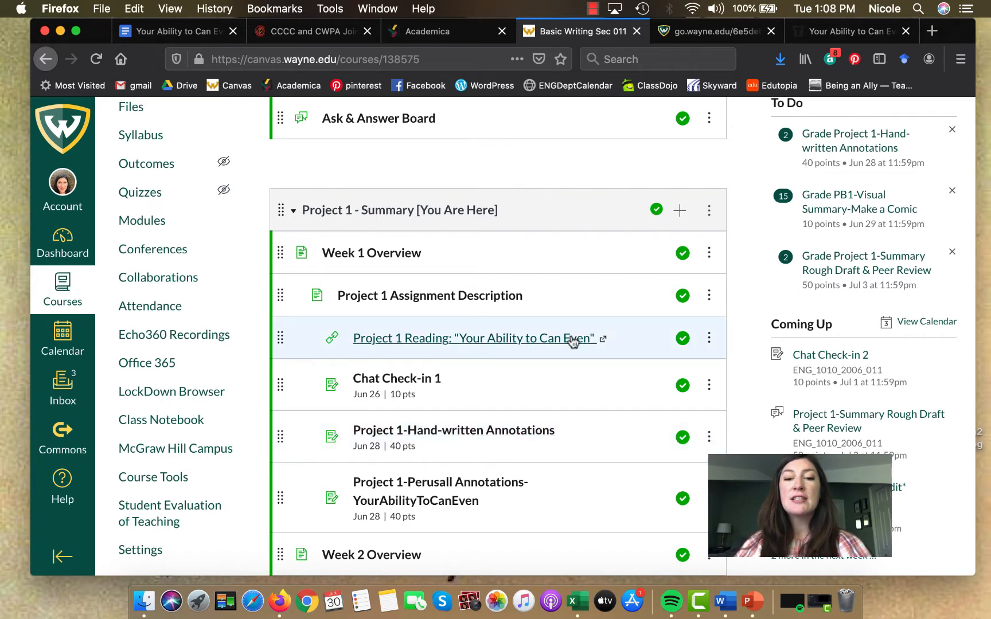
{"action": "mouse_move", "coordinate": [498, 354]}
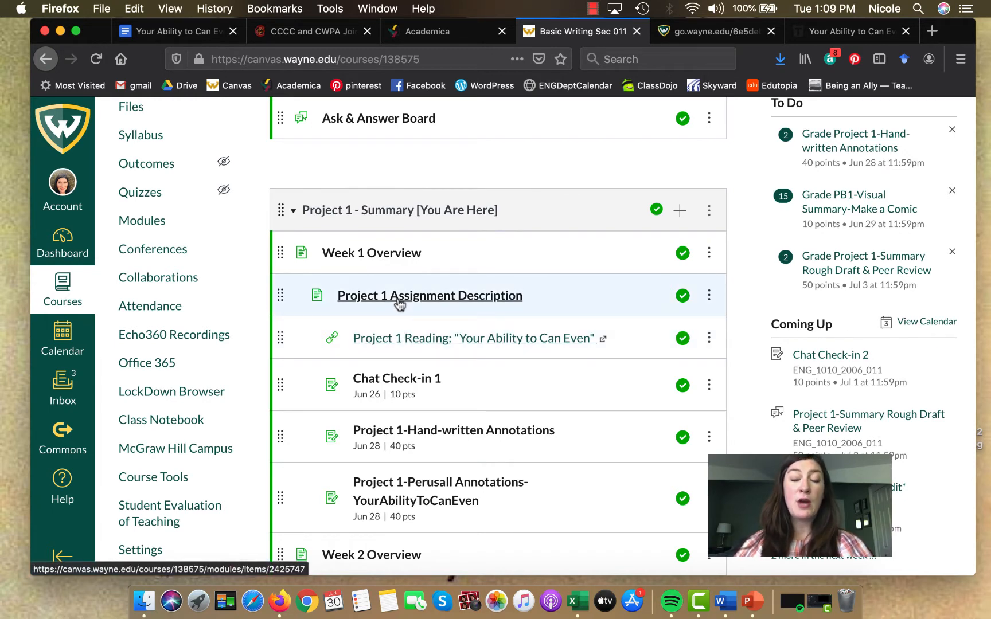
{"action": "mouse_move", "coordinate": [399, 339]}
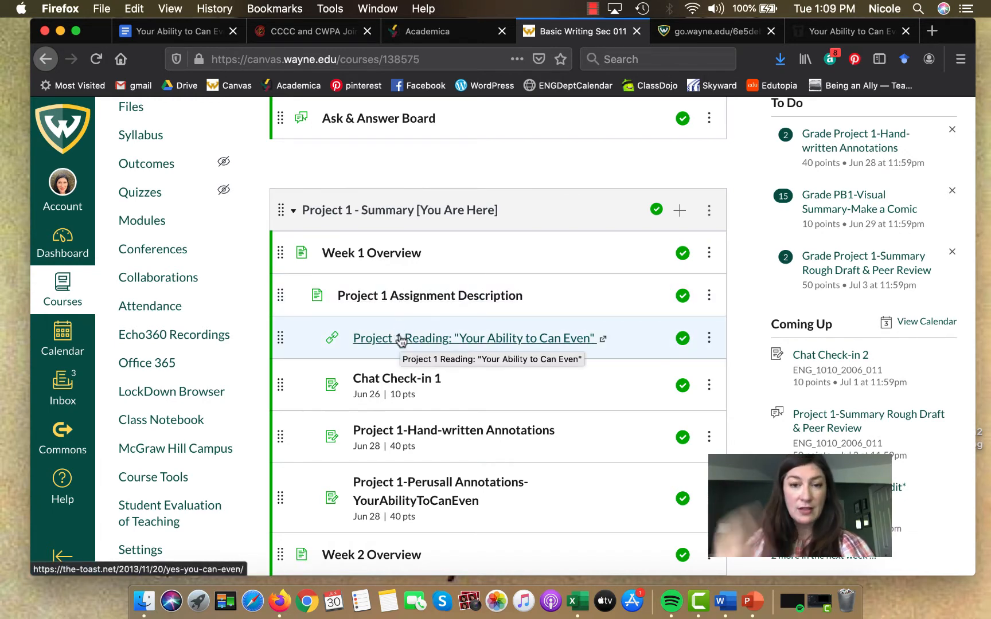
{"action": "scroll", "scroll_direction": "down", "scroll_amount": 3}
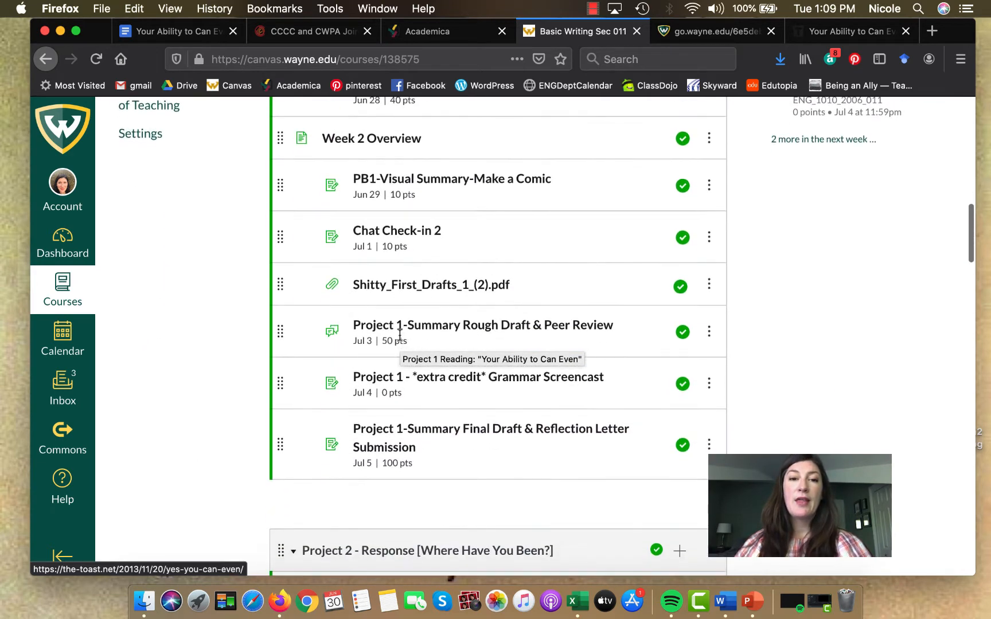
{"action": "left_click", "coordinate": [371, 138]}
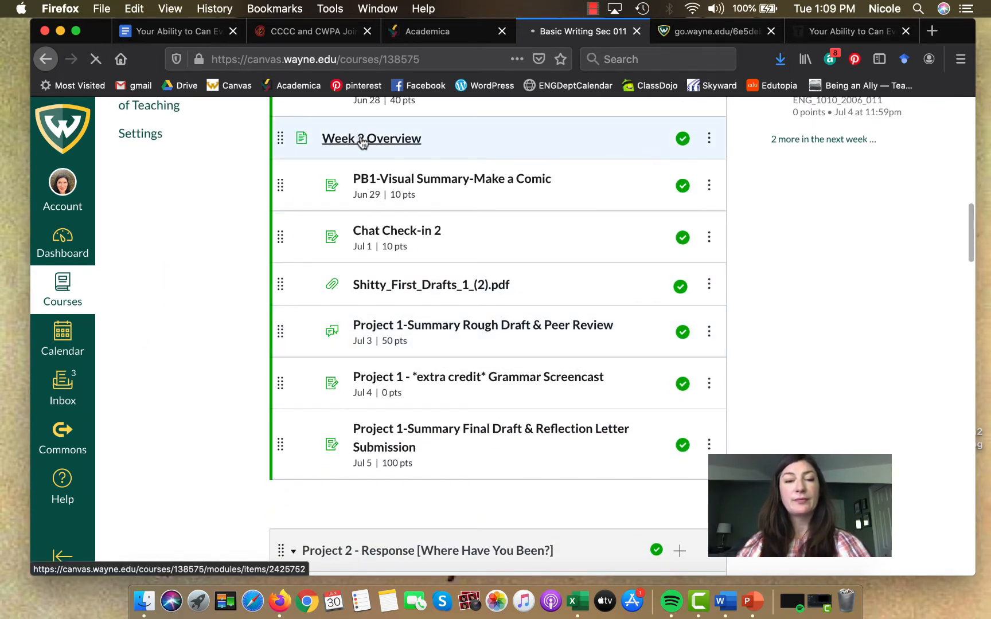
Step: Open Week 2 Overview and highlight the Summary mini-lesson and Wednesday's reading in the schedule
{"action": "left_click", "coordinate": [371, 138]}
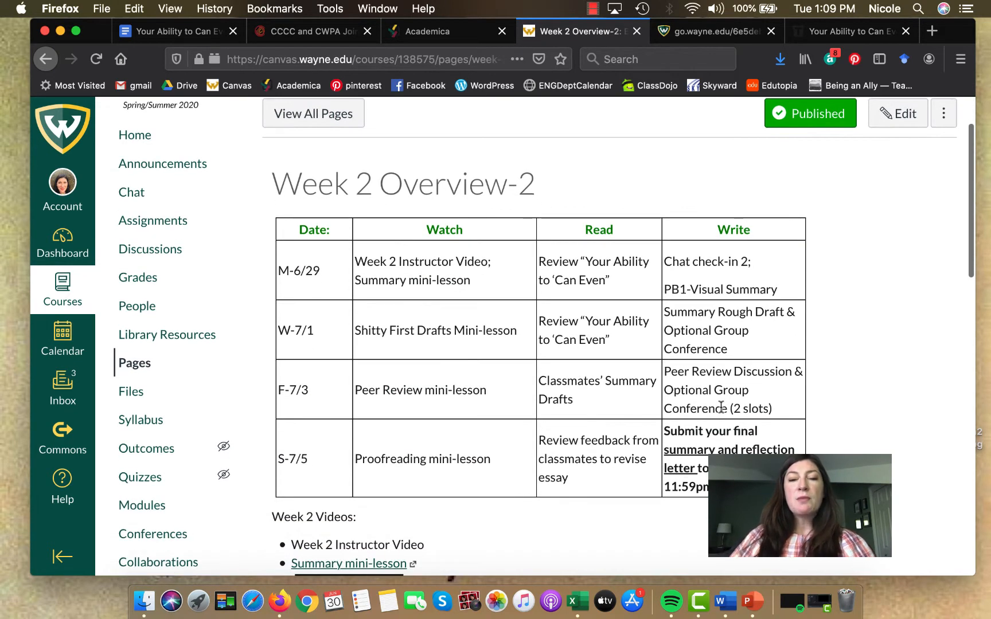
{"action": "mouse_move", "coordinate": [498, 385]}
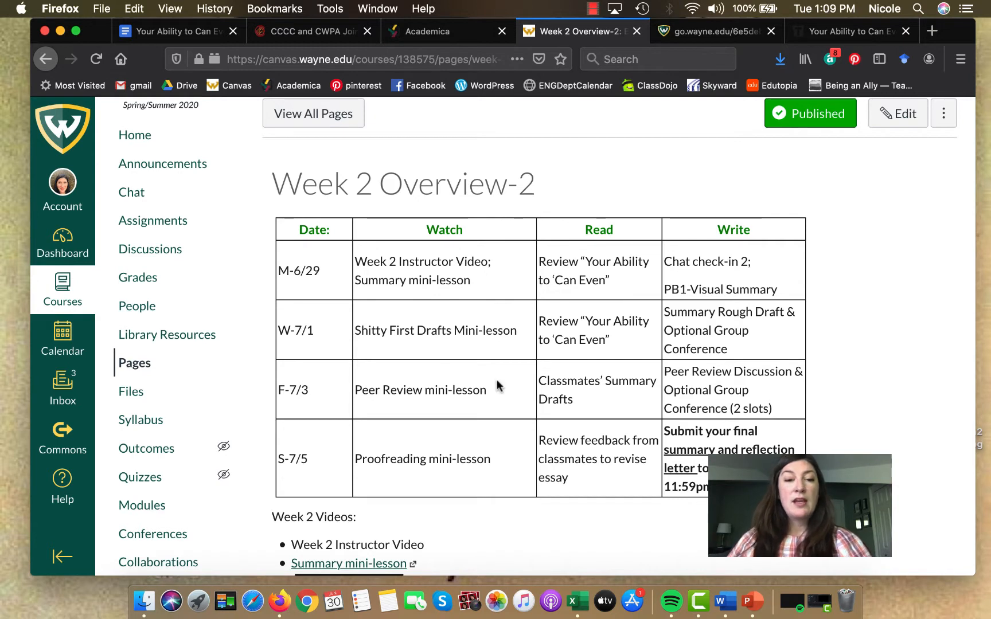
{"action": "left_click_drag", "start_coordinate": [354, 261], "coordinate": [435, 261]}
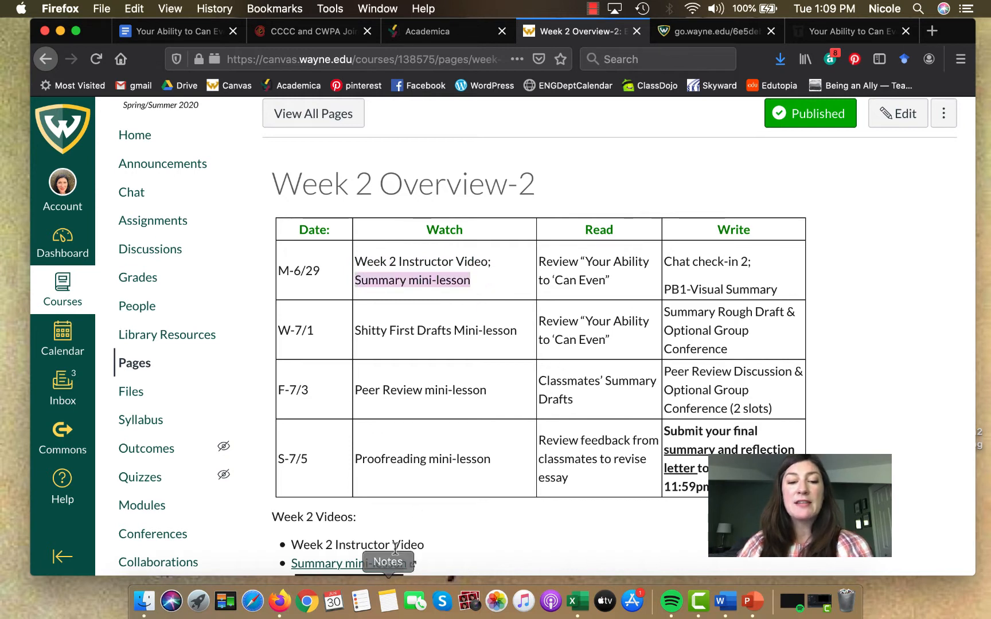
{"action": "mouse_move", "coordinate": [637, 289]}
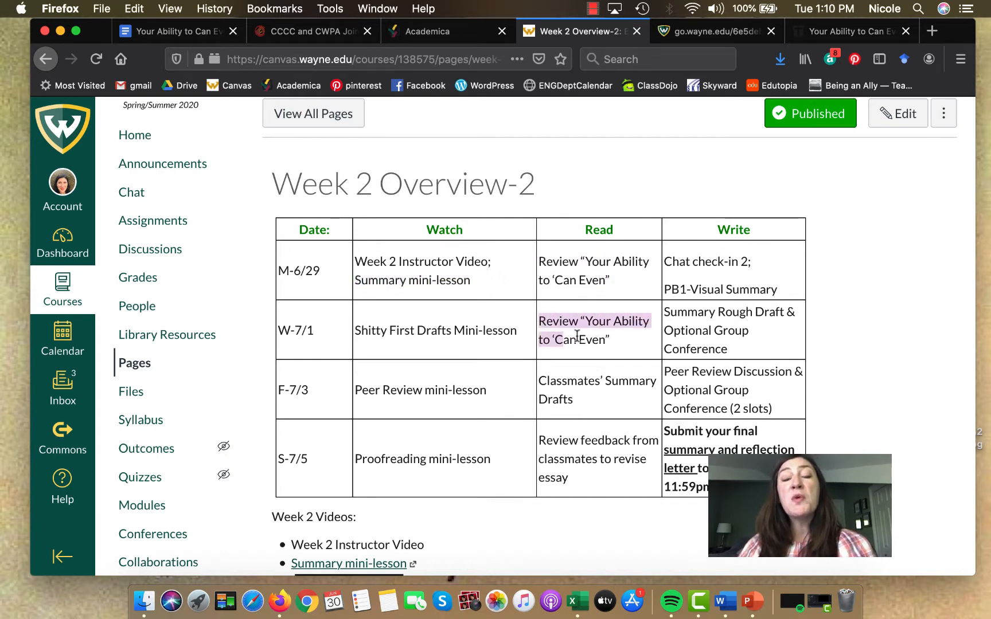
{"action": "left_click_drag", "start_coordinate": [541, 339], "coordinate": [603, 340]}
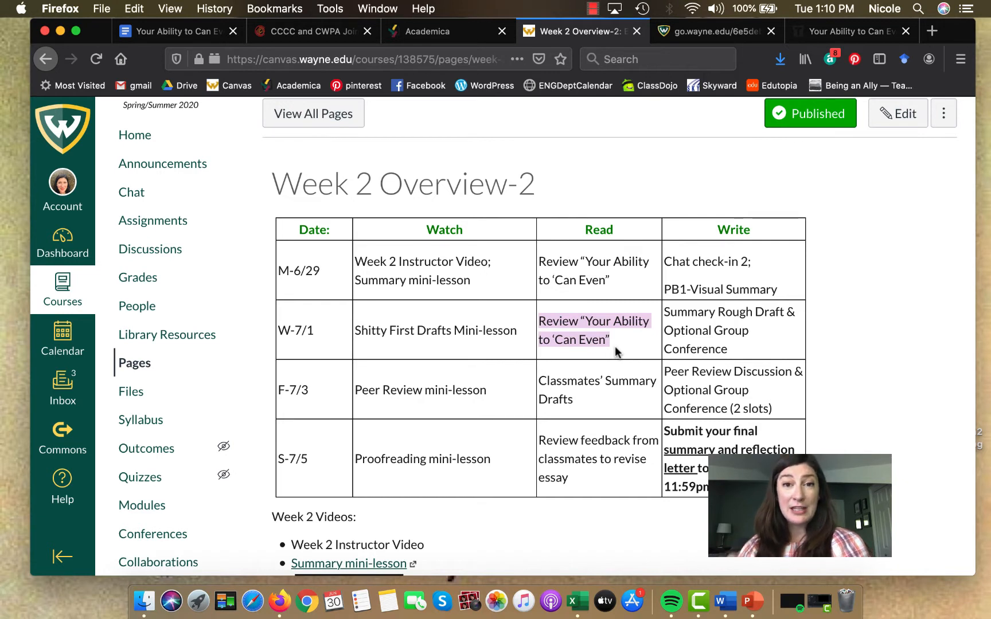
{"action": "mouse_move", "coordinate": [562, 370]}
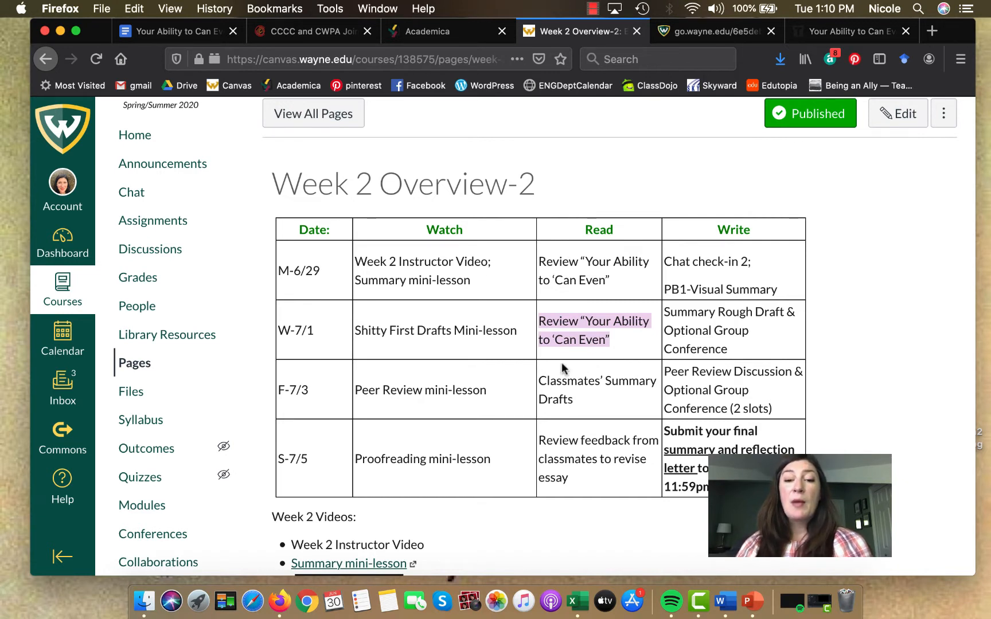
{"action": "mouse_move", "coordinate": [618, 507]}
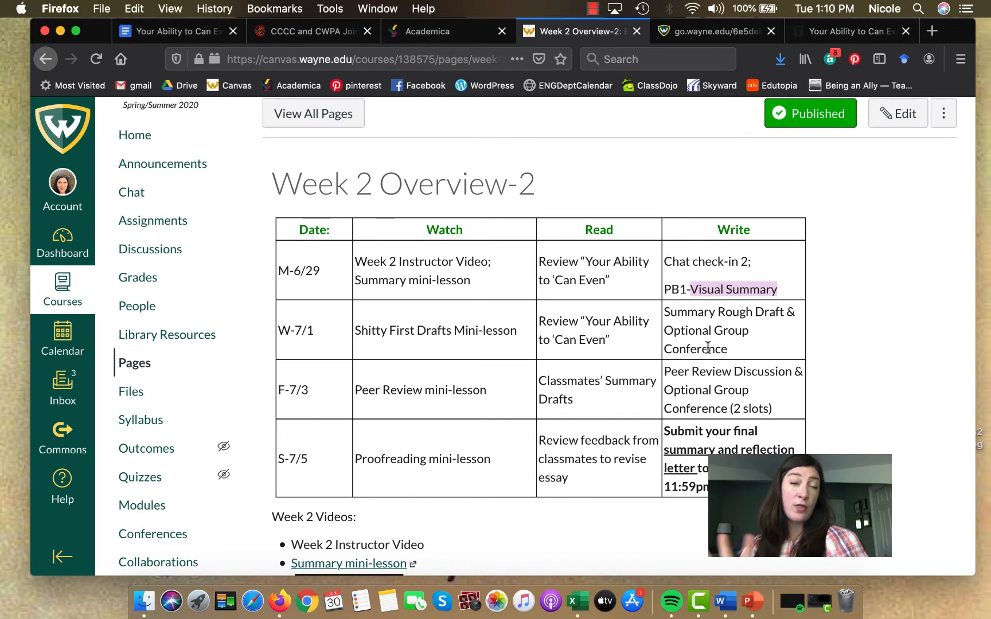
{"action": "mouse_move", "coordinate": [640, 377]}
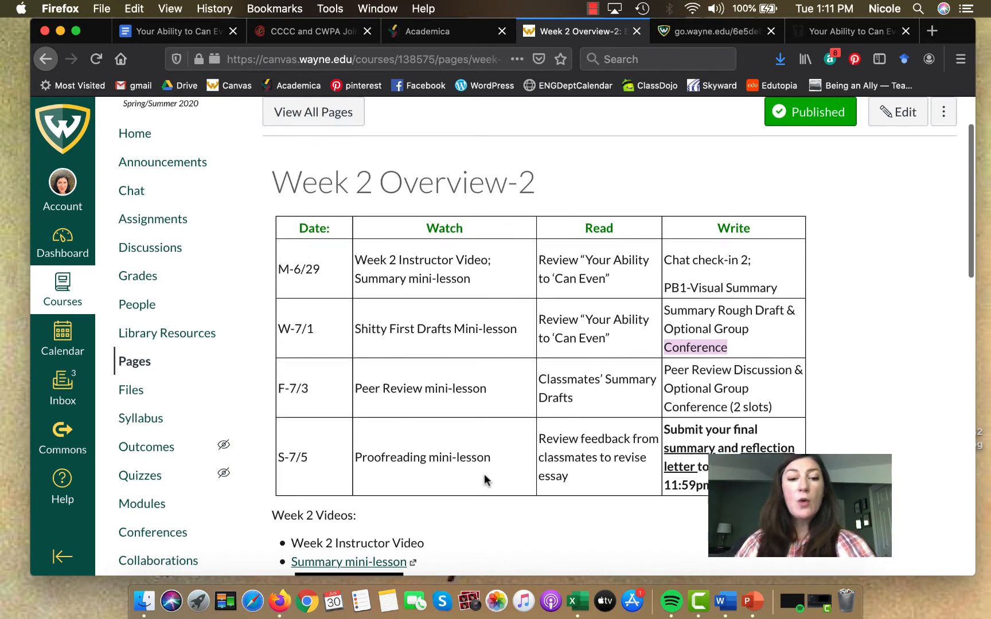
{"action": "scroll", "scroll_direction": "down", "scroll_amount": 3}
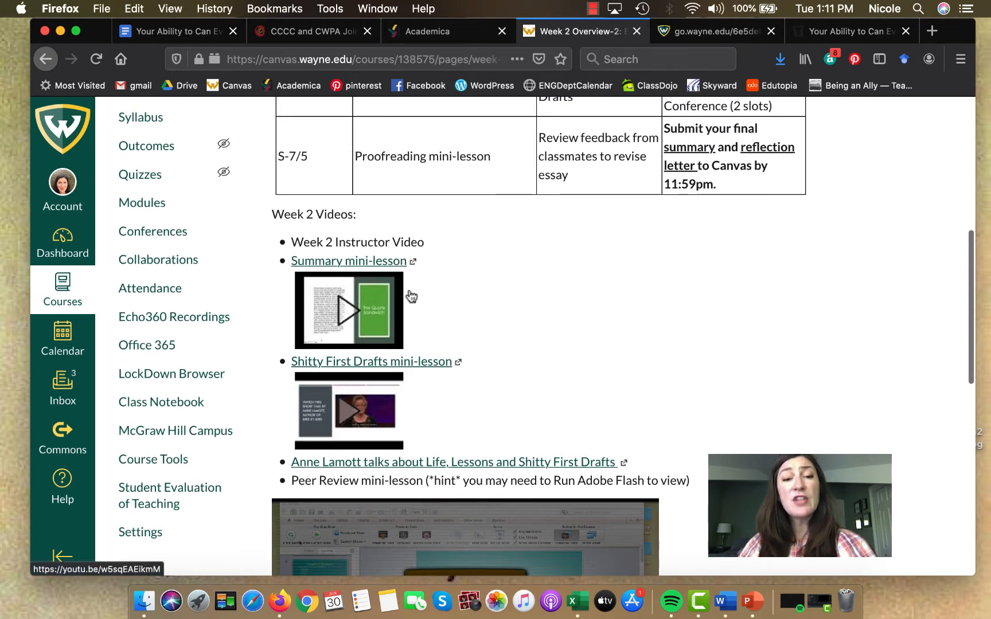
{"action": "mouse_move", "coordinate": [410, 334]}
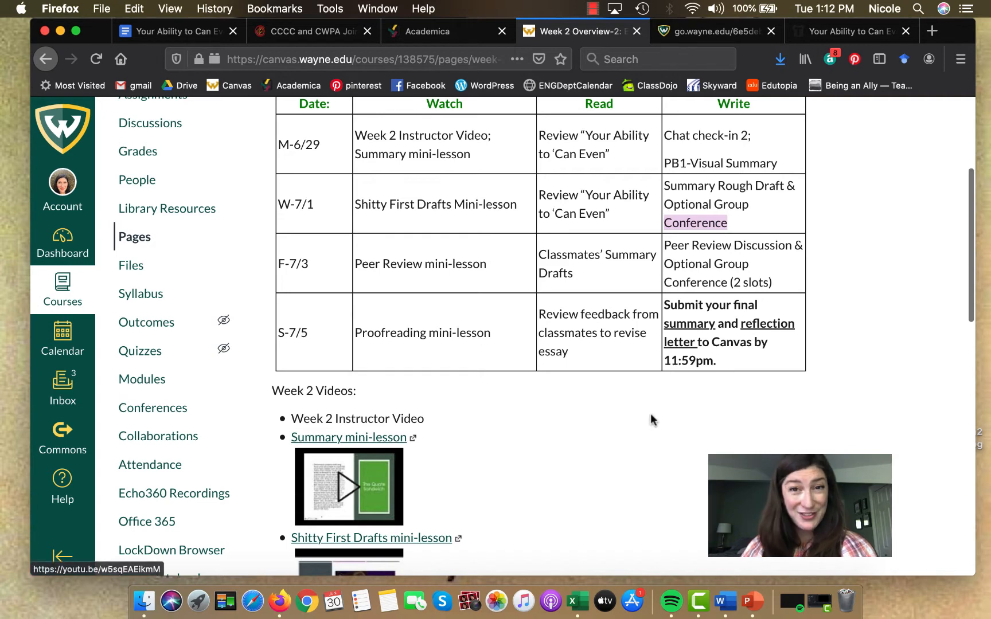
{"action": "scroll", "scroll_direction": "down", "scroll_amount": 3}
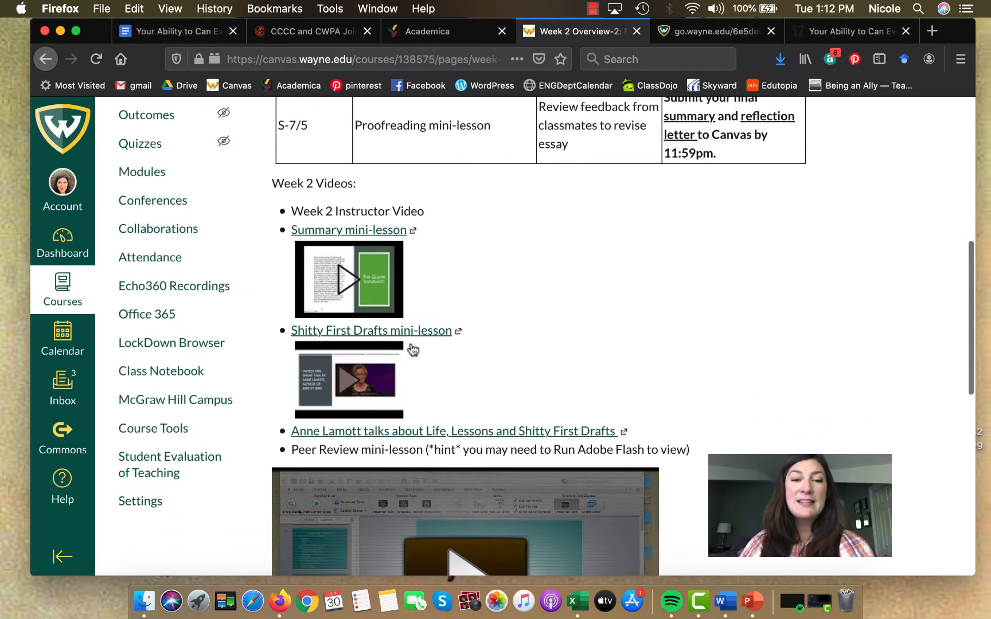
{"action": "mouse_move", "coordinate": [460, 374]}
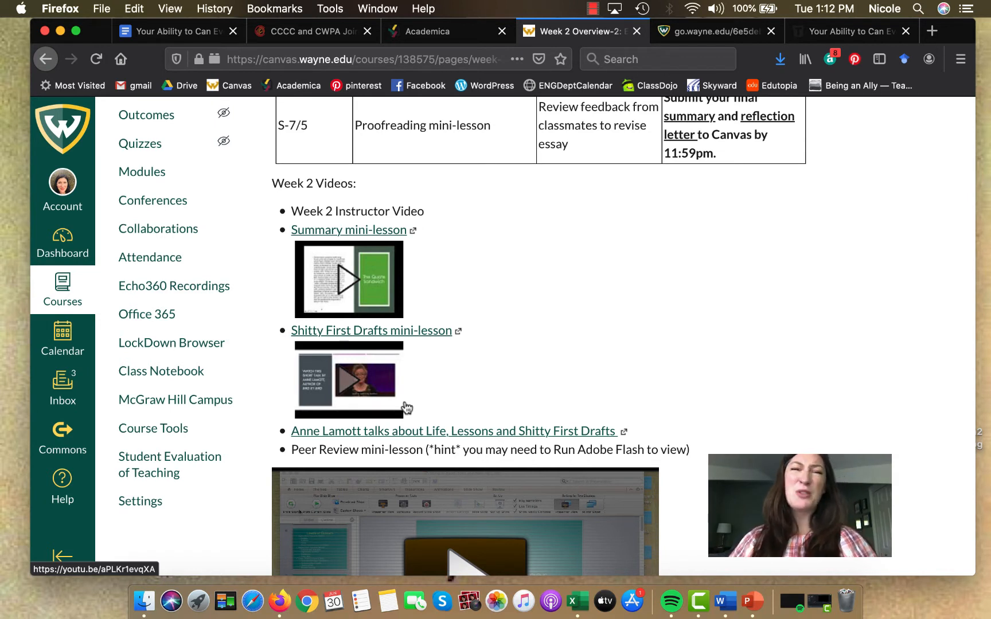
{"action": "mouse_move", "coordinate": [428, 419]}
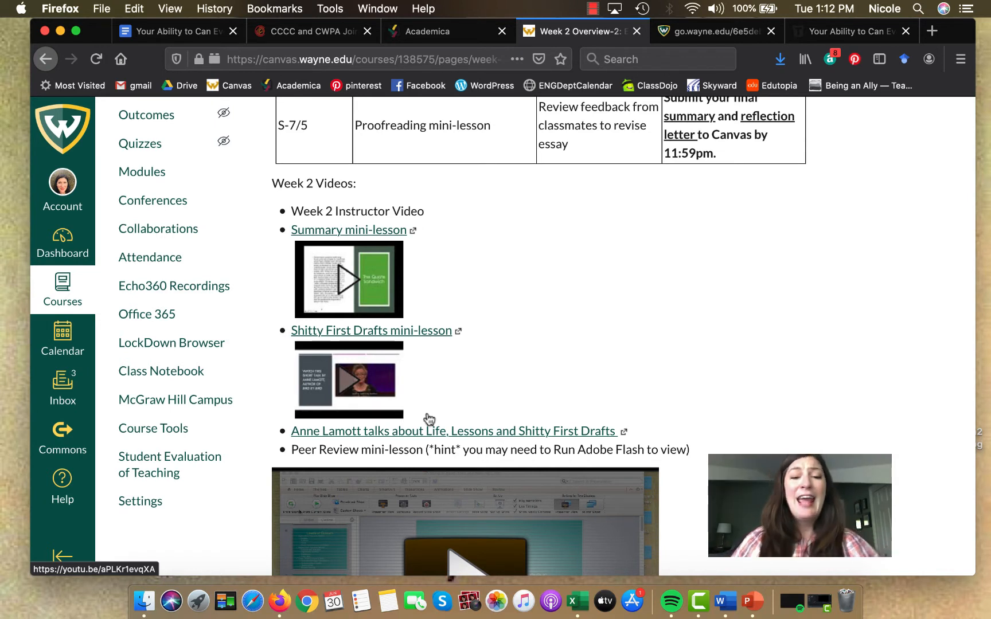
{"action": "mouse_move", "coordinate": [492, 393]}
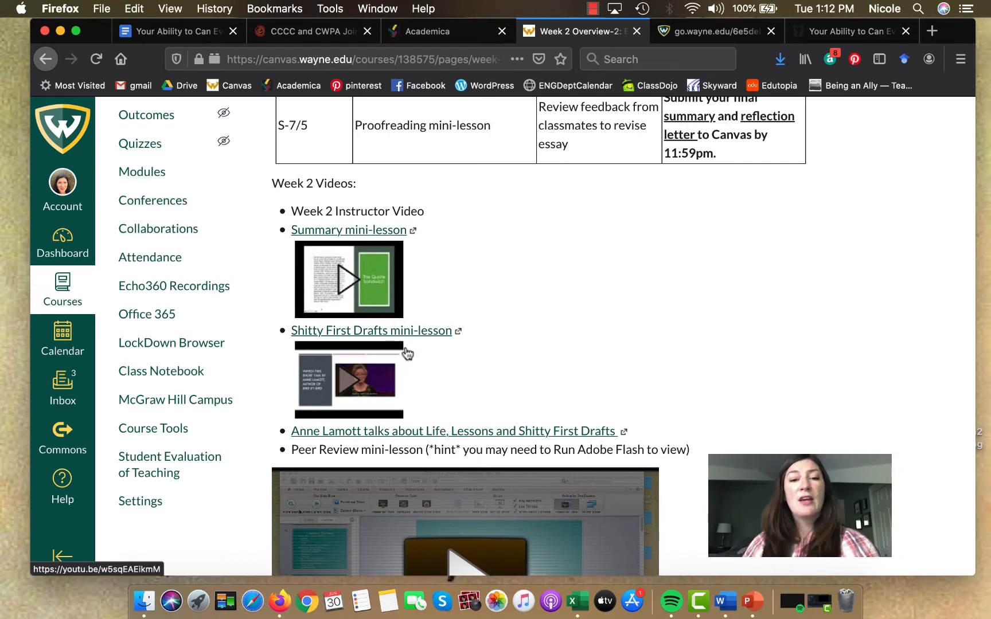
{"action": "mouse_move", "coordinate": [375, 379]}
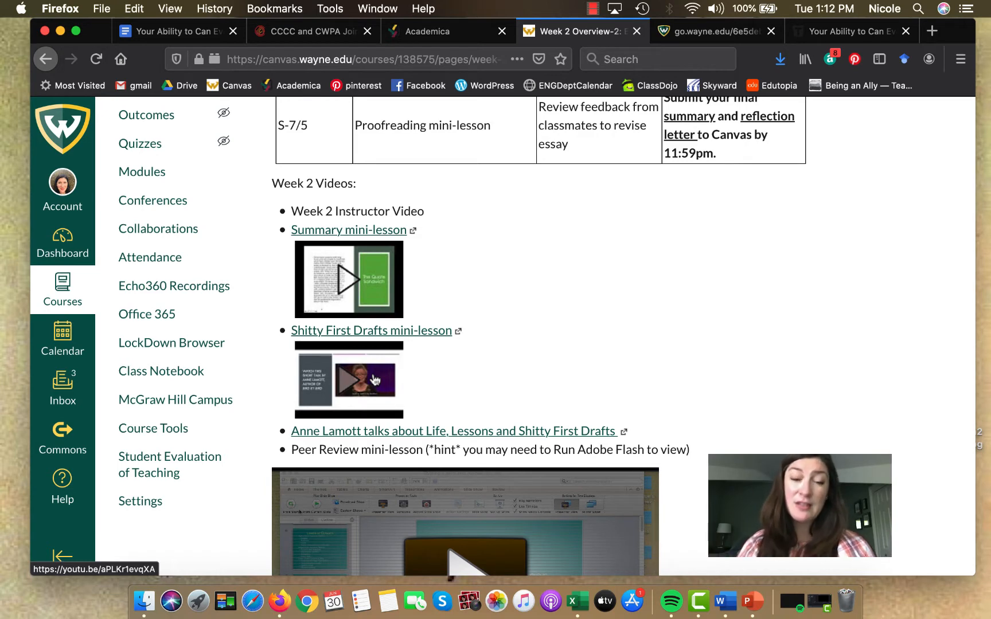
{"action": "scroll", "scroll_direction": "down", "scroll_amount": 3}
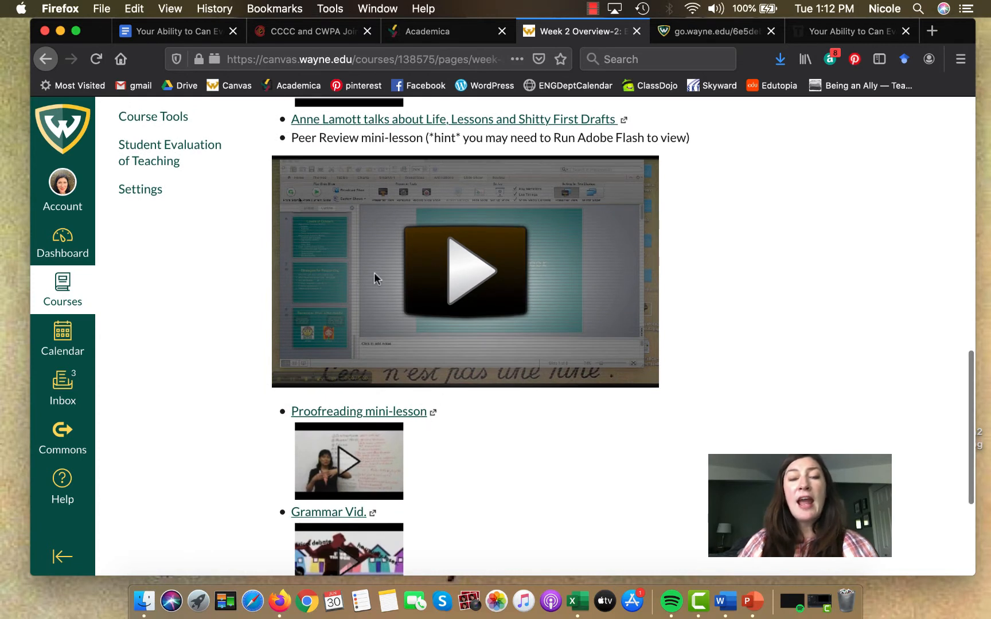
{"action": "mouse_move", "coordinate": [638, 277]}
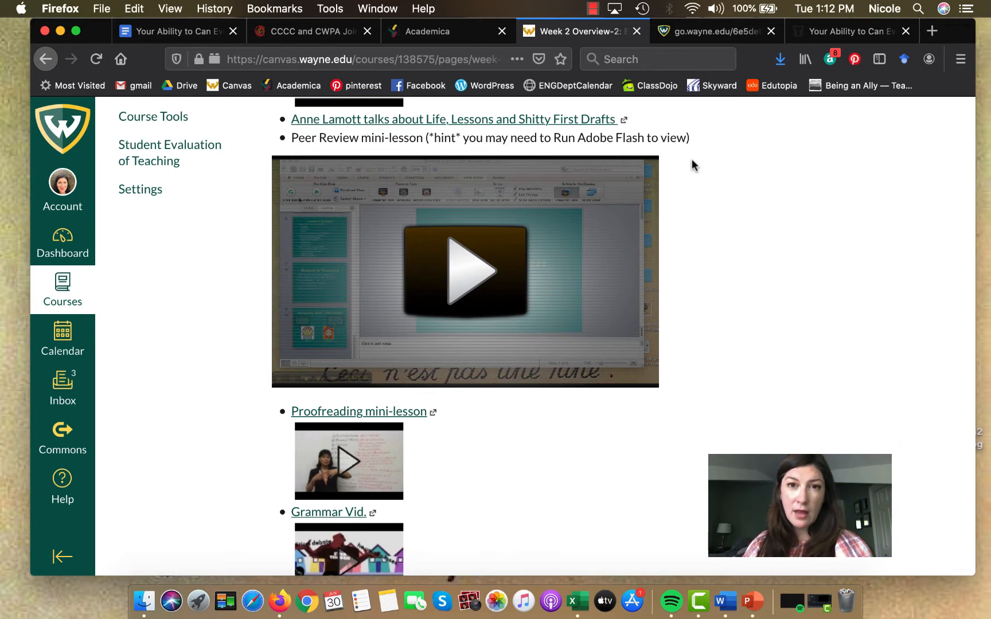
{"action": "mouse_move", "coordinate": [513, 403]}
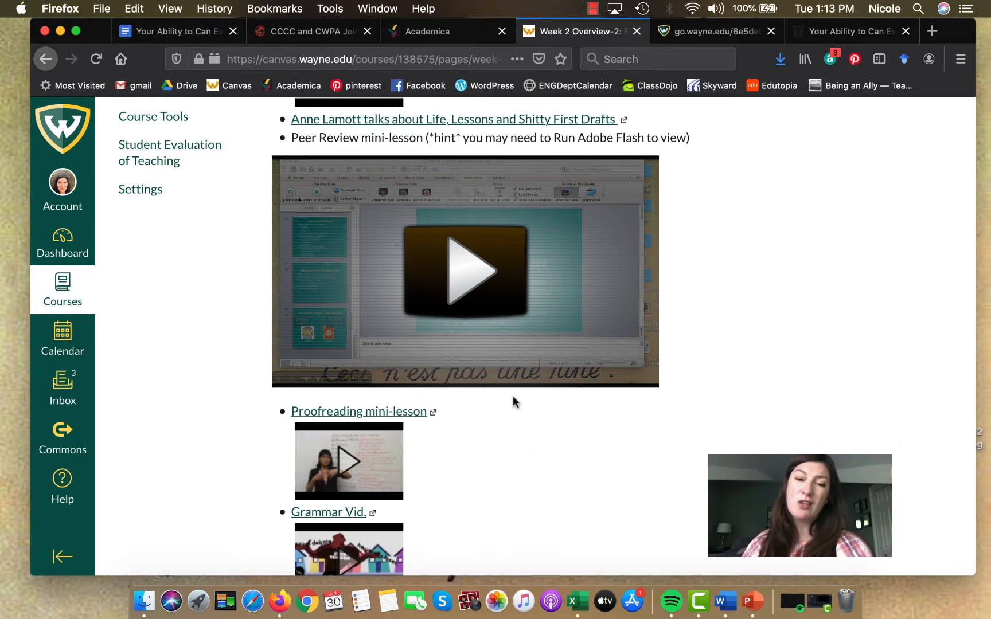
{"action": "mouse_move", "coordinate": [496, 292]}
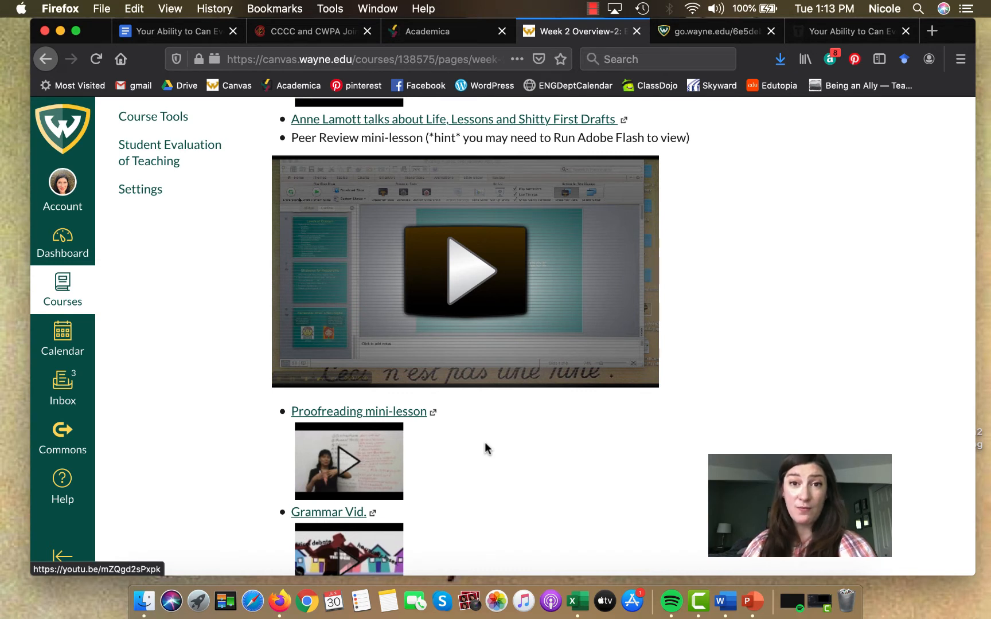
{"action": "mouse_move", "coordinate": [574, 438]}
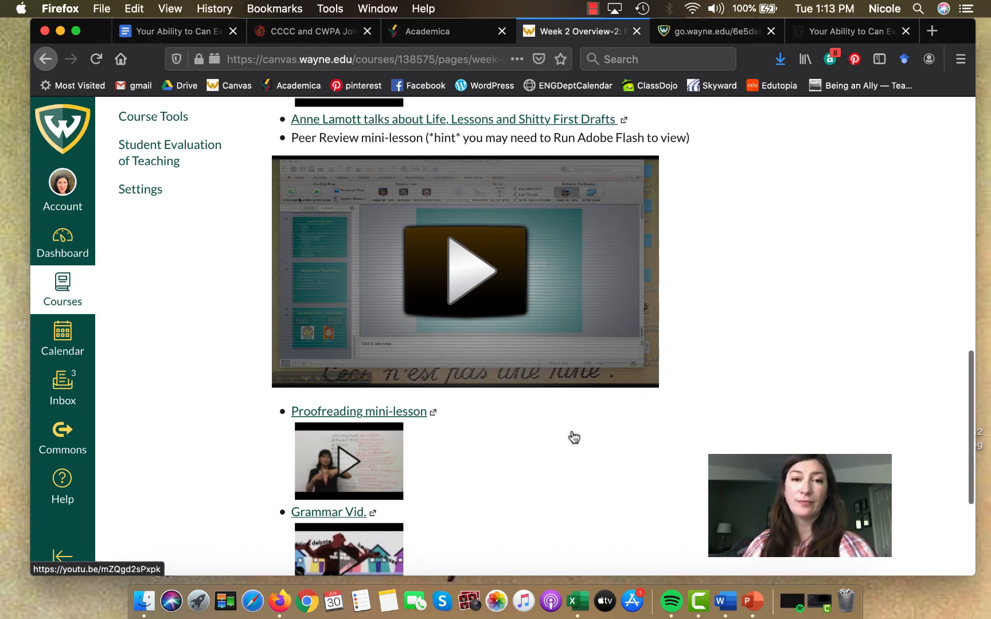
{"action": "scroll", "scroll_direction": "down", "scroll_amount": 3}
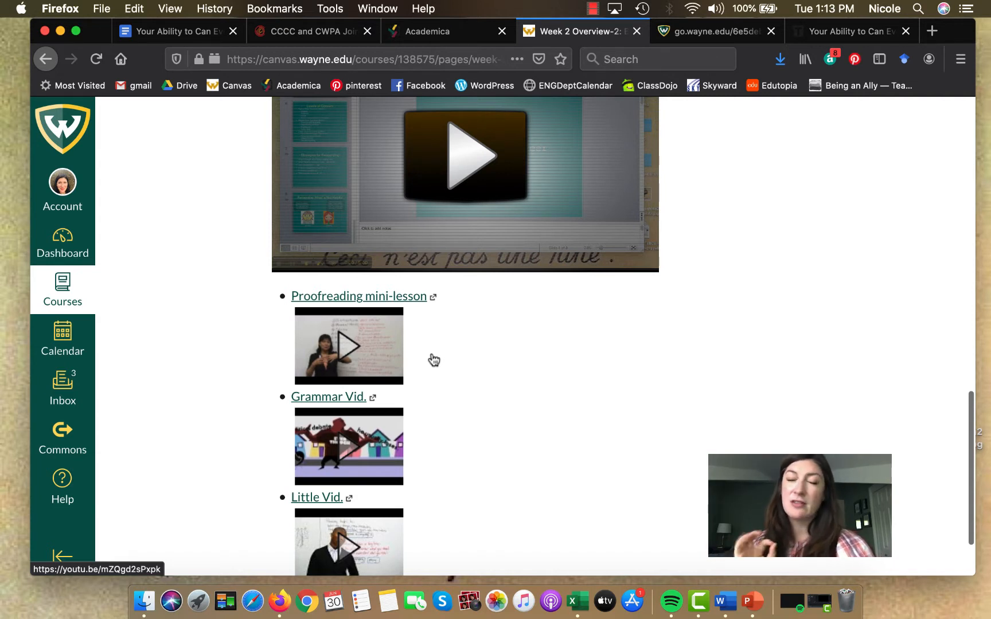
{"action": "mouse_move", "coordinate": [372, 333]}
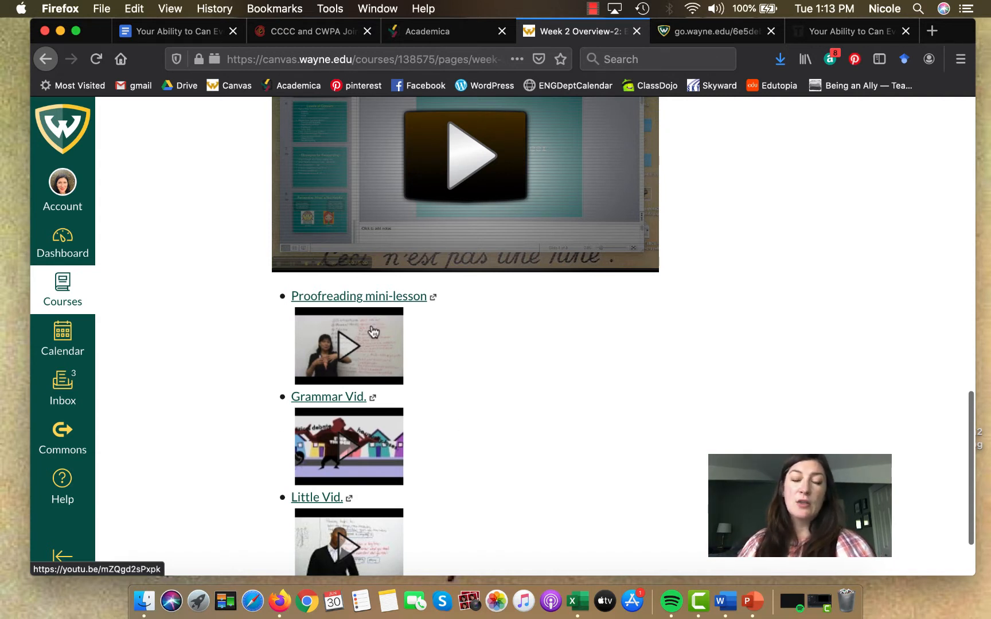
{"action": "mouse_move", "coordinate": [450, 440]}
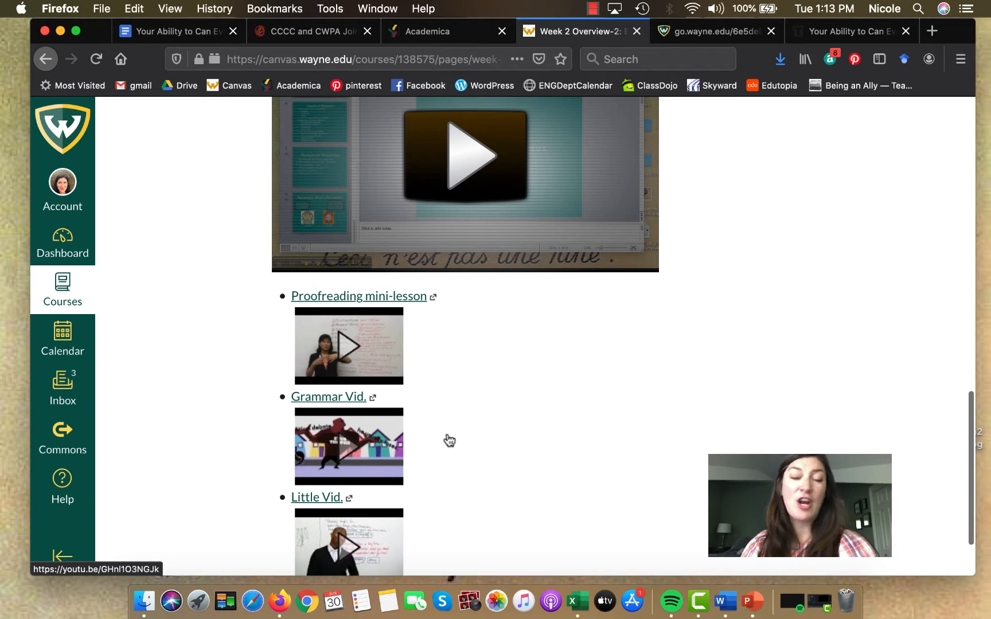
{"action": "scroll", "scroll_direction": "down", "scroll_amount": 3}
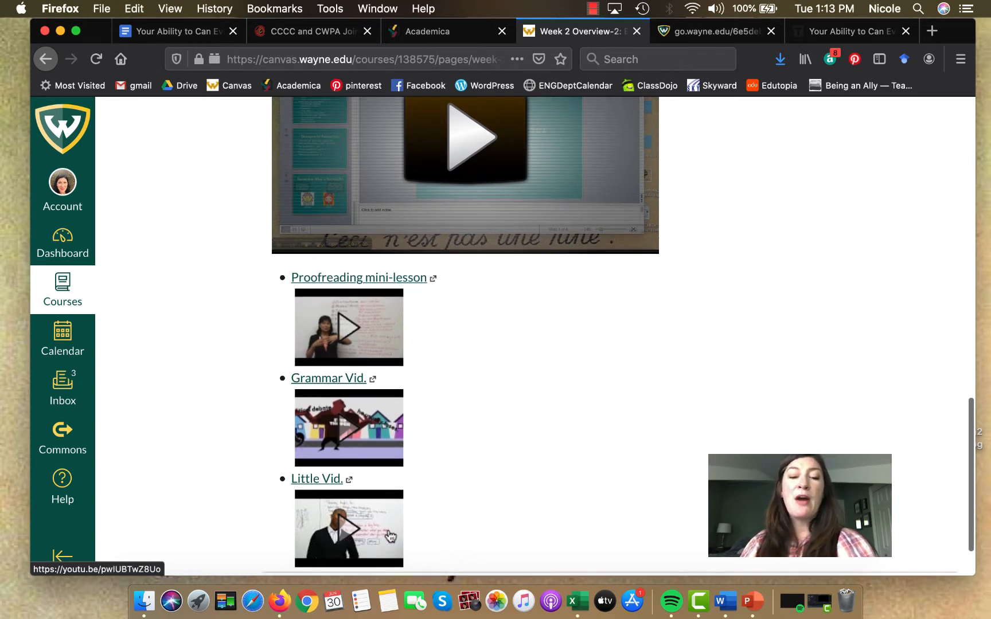
{"action": "mouse_move", "coordinate": [420, 536]}
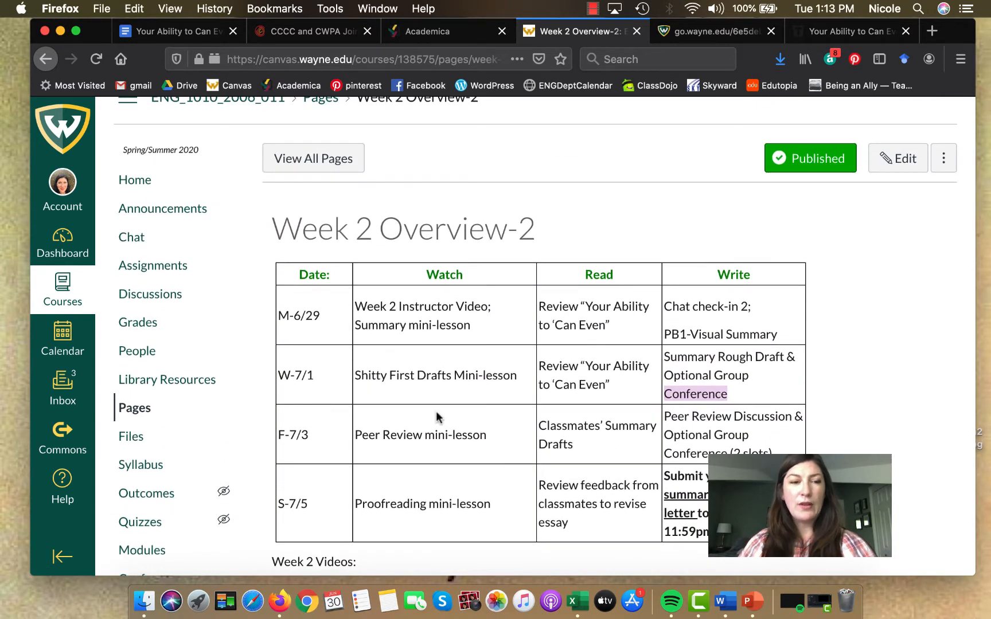
{"action": "mouse_move", "coordinate": [134, 180]}
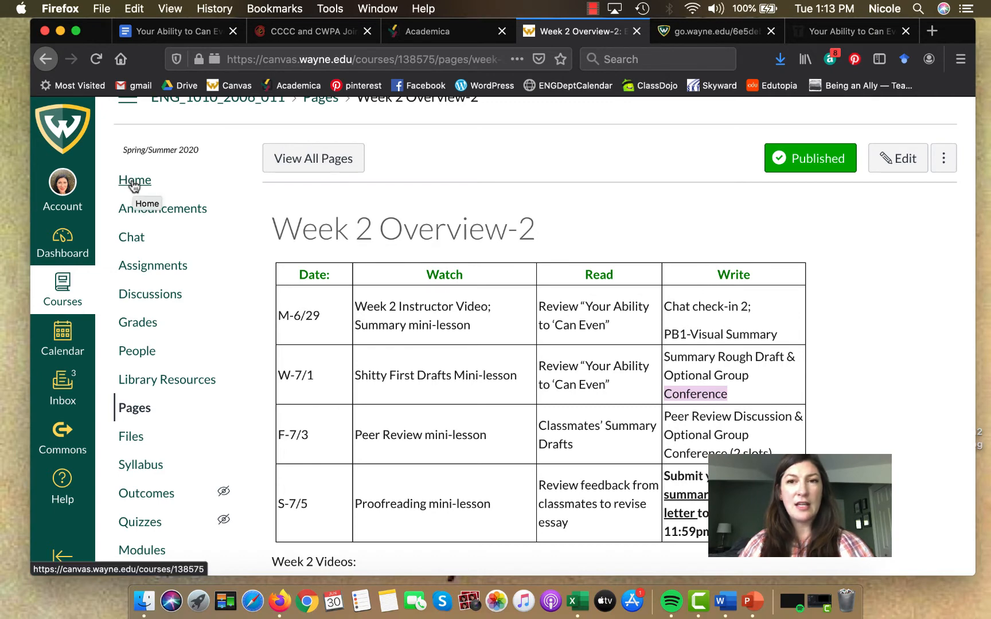
Step: Return to the course home and scroll the Modules list to Project 1's Week 2 items
{"action": "left_click", "coordinate": [134, 180]}
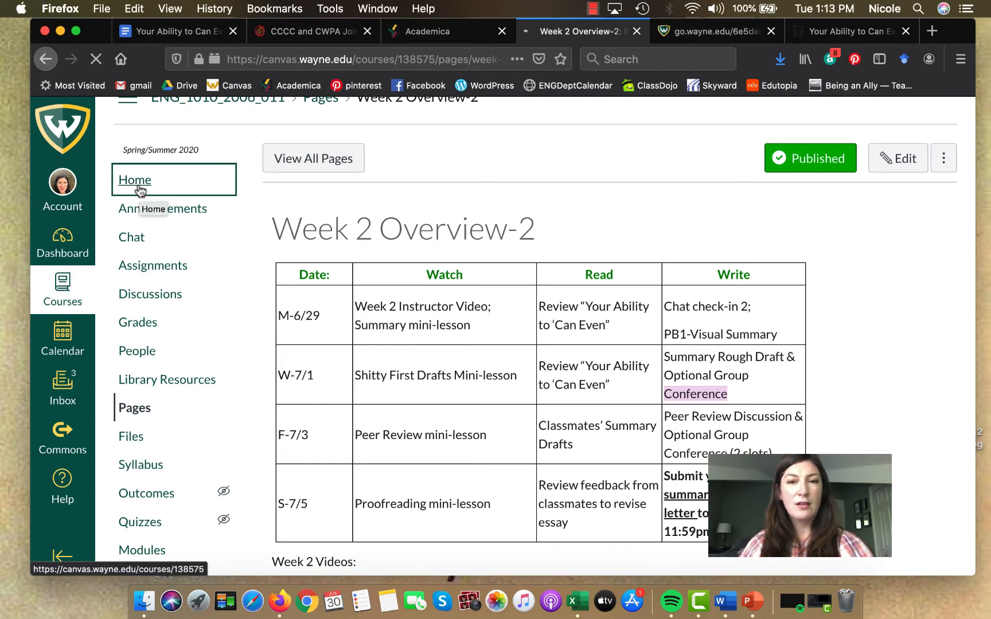
{"action": "left_click", "coordinate": [135, 180]}
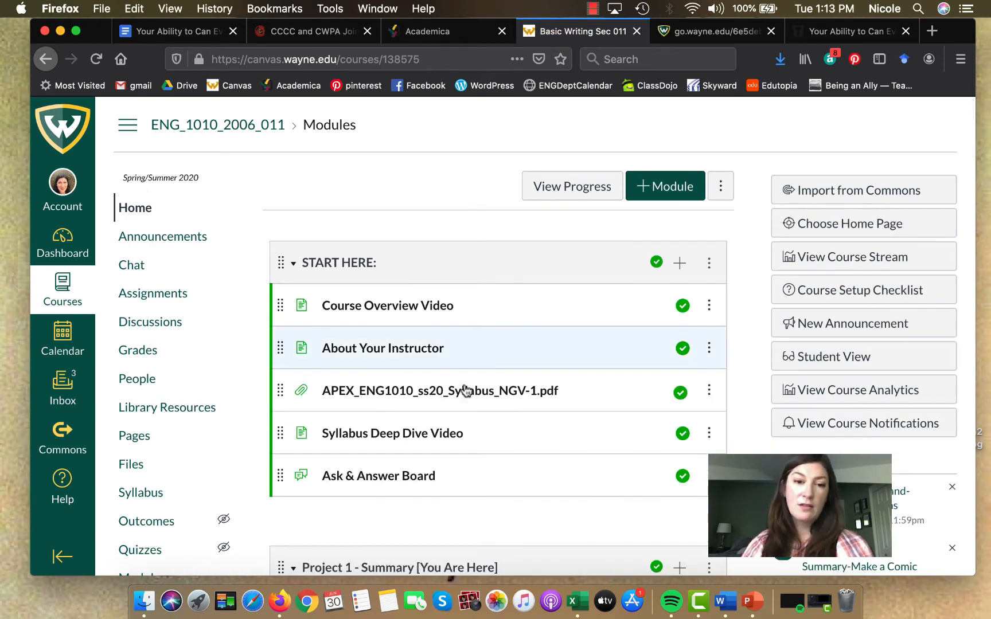
{"action": "scroll", "scroll_direction": "down", "scroll_amount": 3}
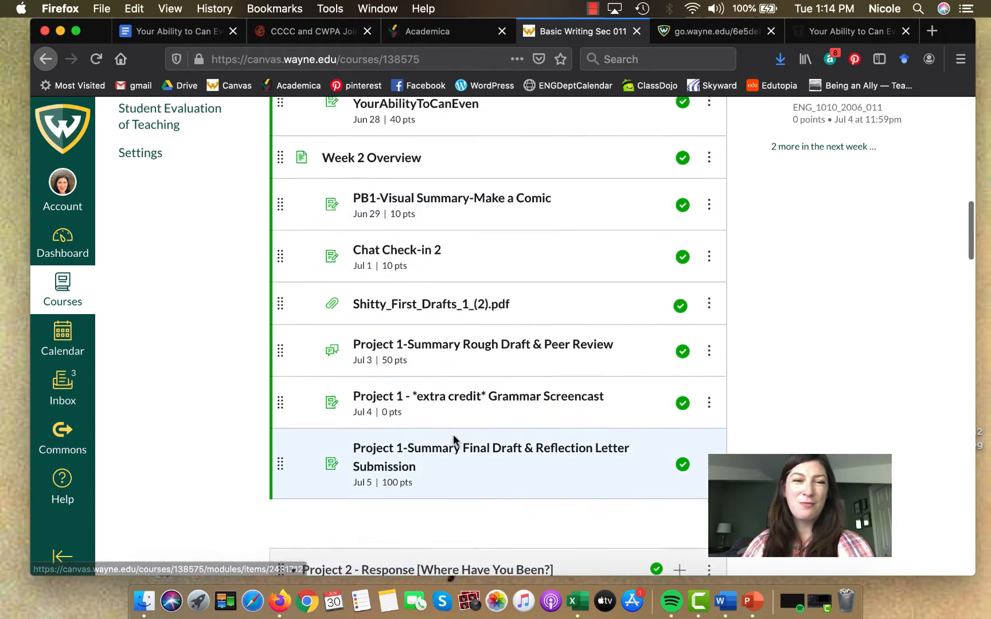
{"action": "scroll", "scroll_direction": "down", "scroll_amount": 3}
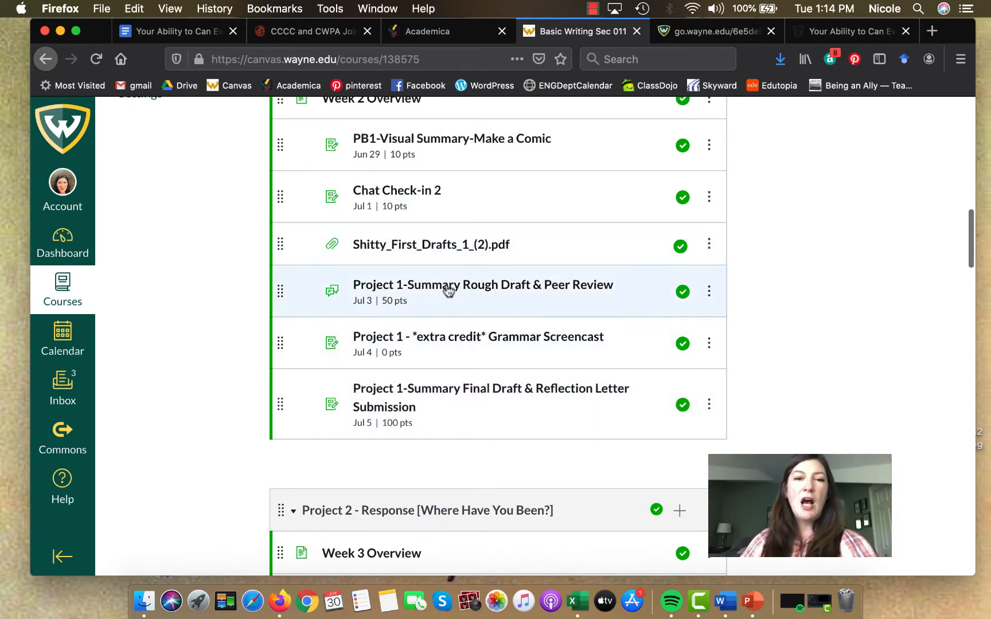
{"action": "left_click", "coordinate": [483, 285]}
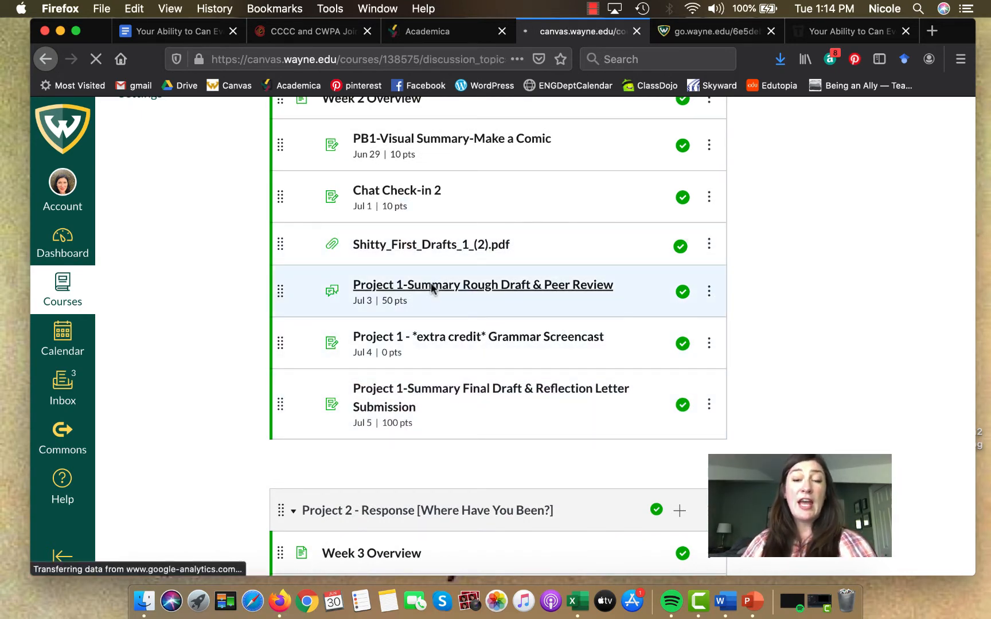
{"action": "left_click", "coordinate": [482, 285]}
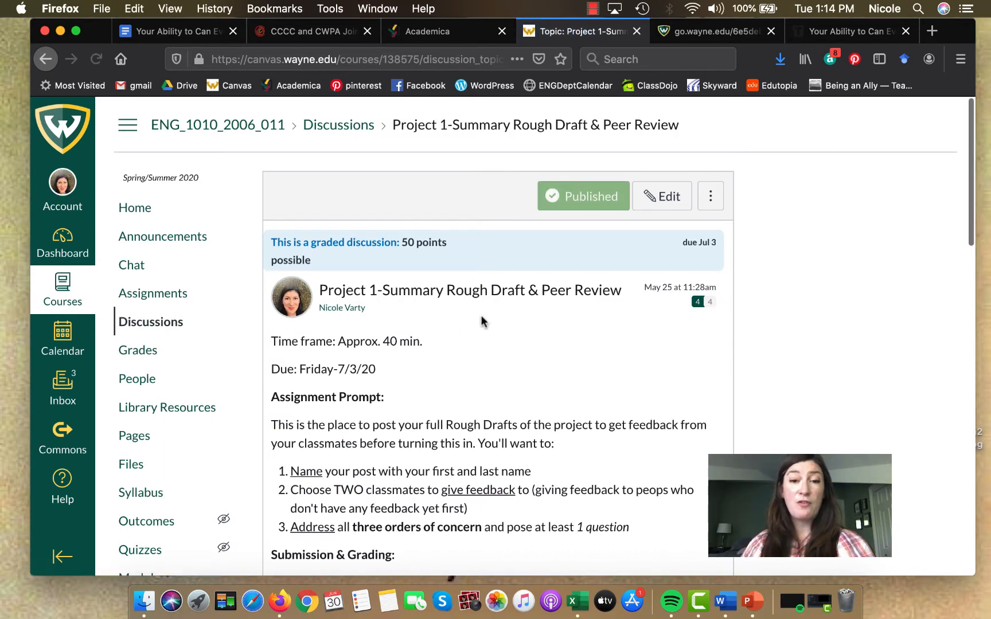
{"action": "scroll", "scroll_direction": "down", "scroll_amount": 3}
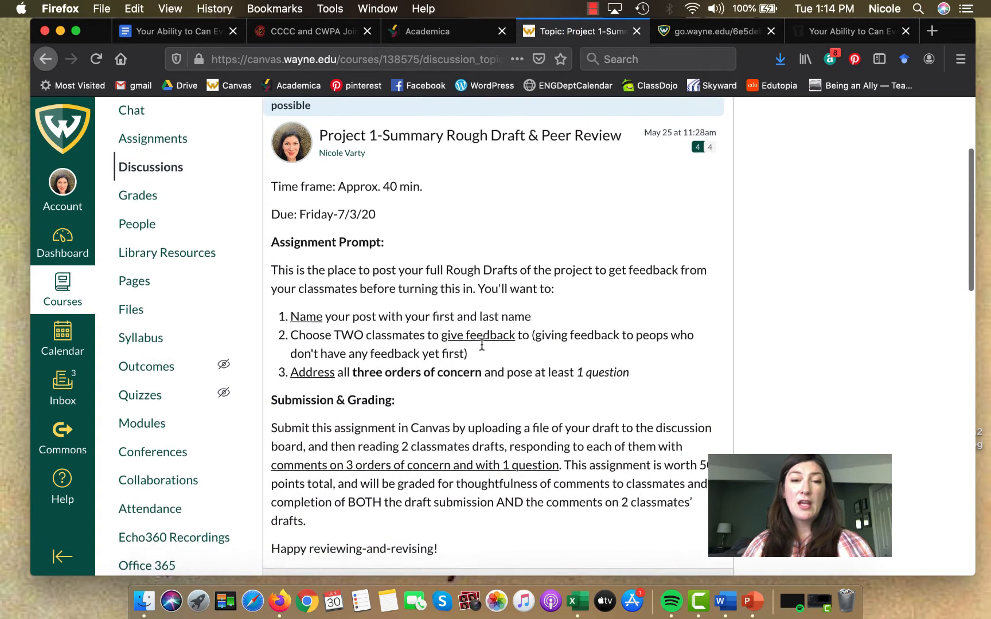
{"action": "scroll", "scroll_direction": "down", "scroll_amount": 3}
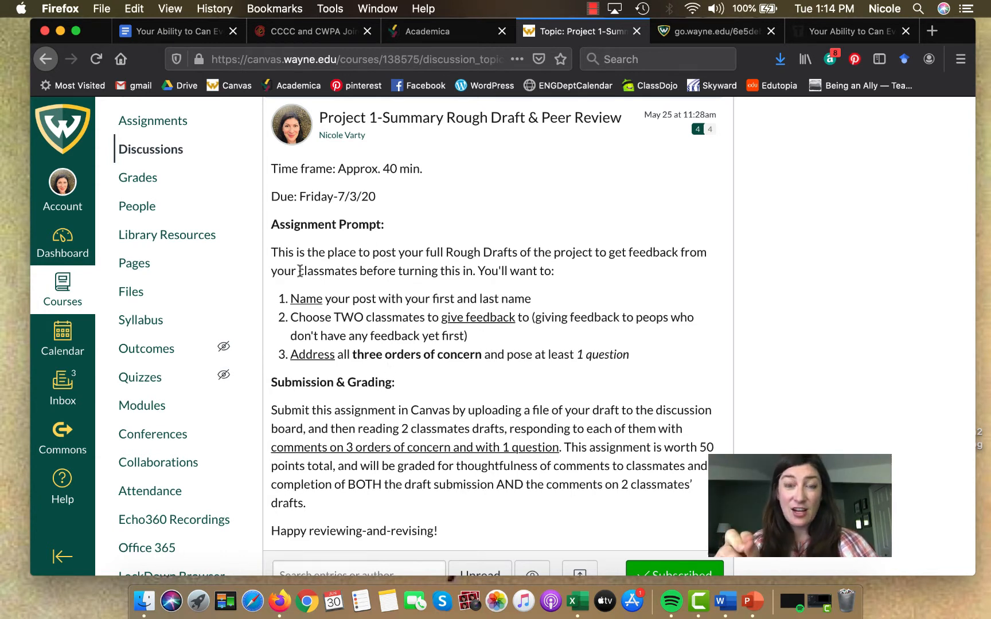
{"action": "mouse_move", "coordinate": [376, 290]}
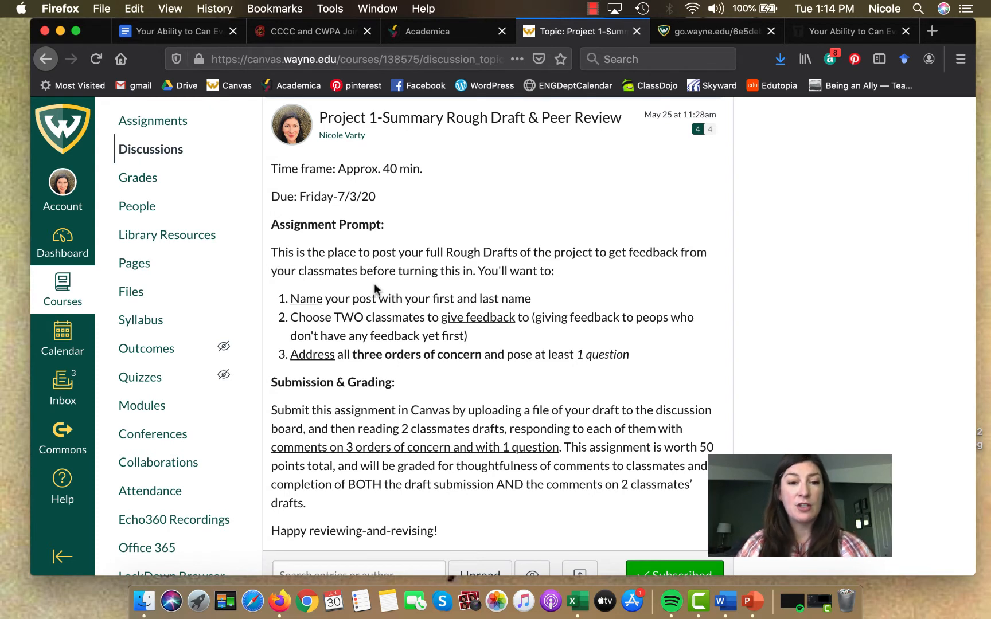
{"action": "mouse_move", "coordinate": [294, 303]}
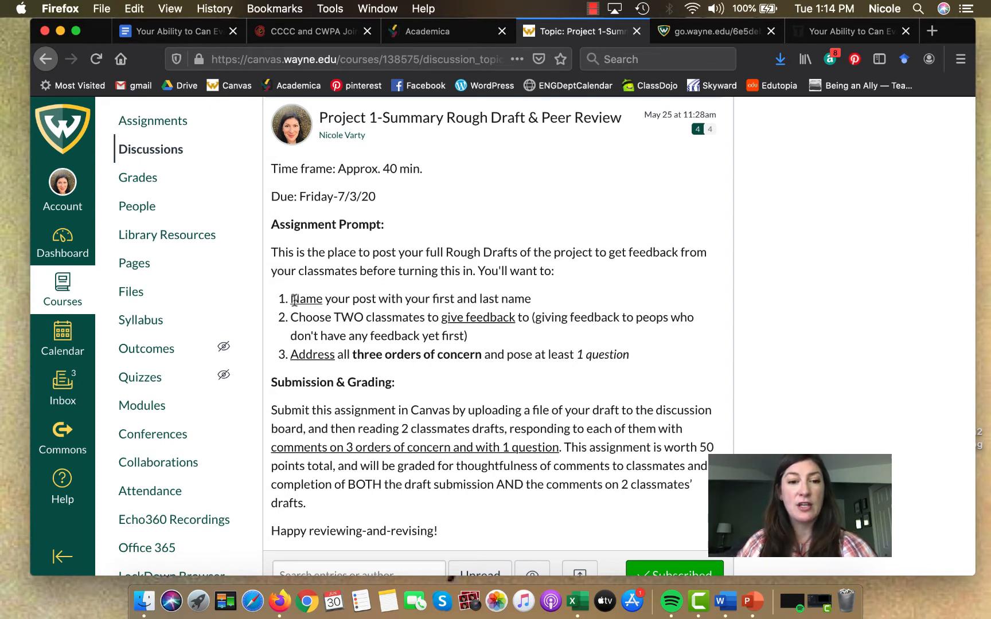
{"action": "left_click_drag", "start_coordinate": [291, 299], "coordinate": [532, 298]}
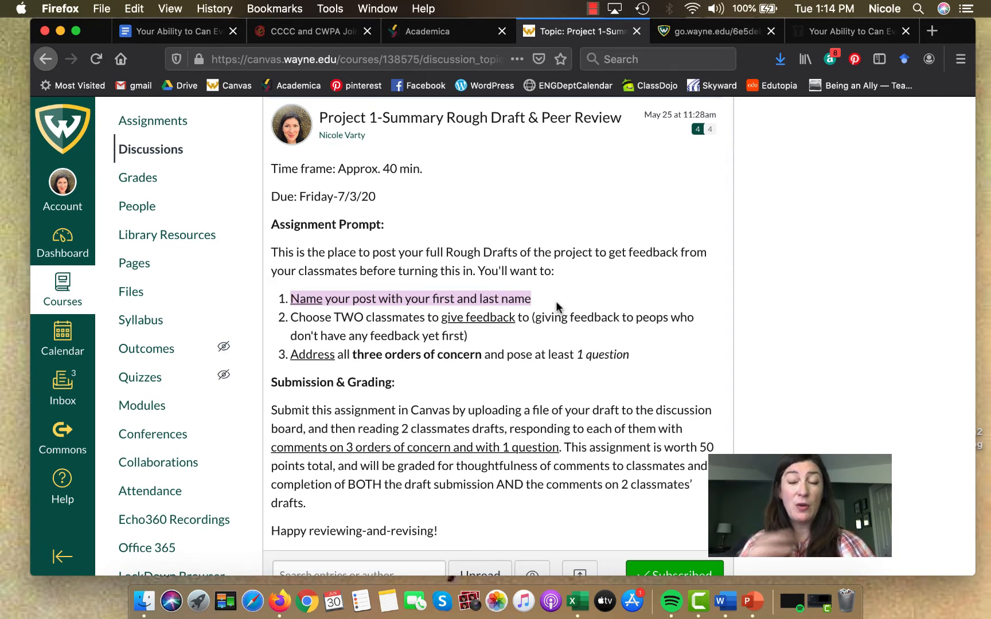
{"action": "mouse_move", "coordinate": [310, 332]}
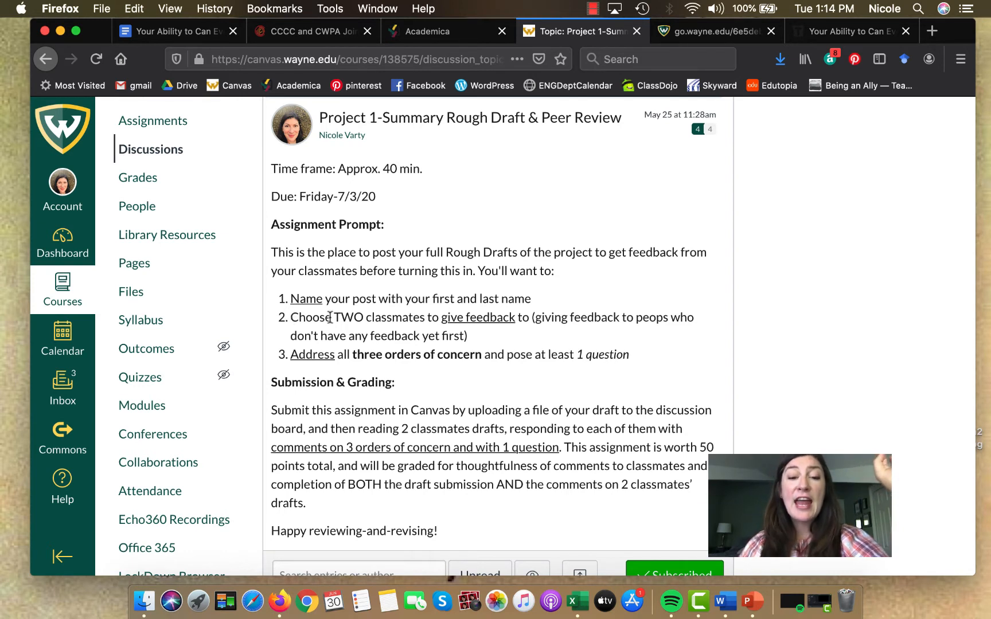
{"action": "left_click_drag", "start_coordinate": [334, 317], "coordinate": [528, 317]}
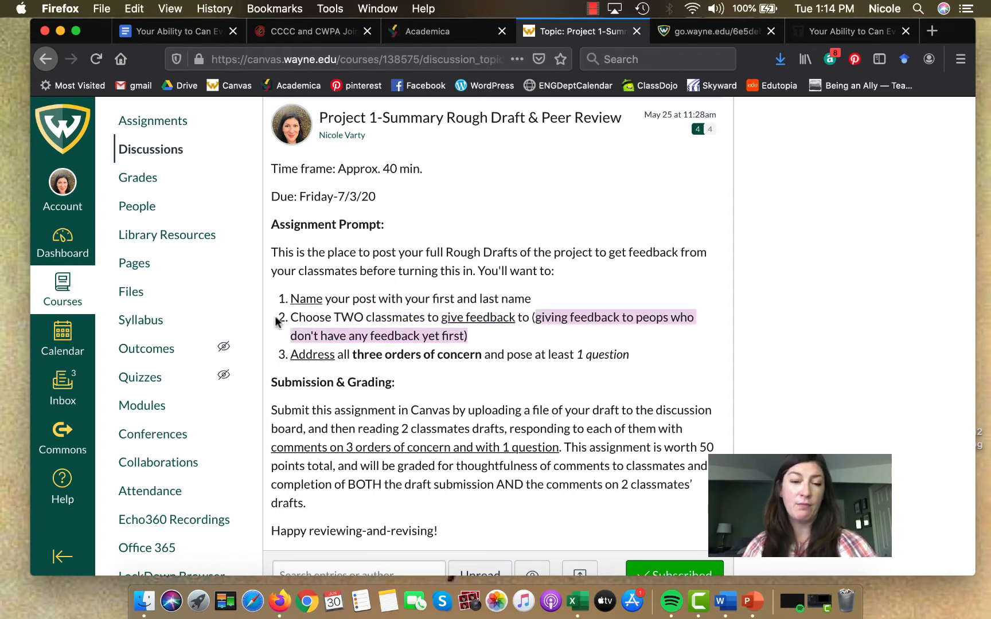
{"action": "mouse_move", "coordinate": [292, 353]}
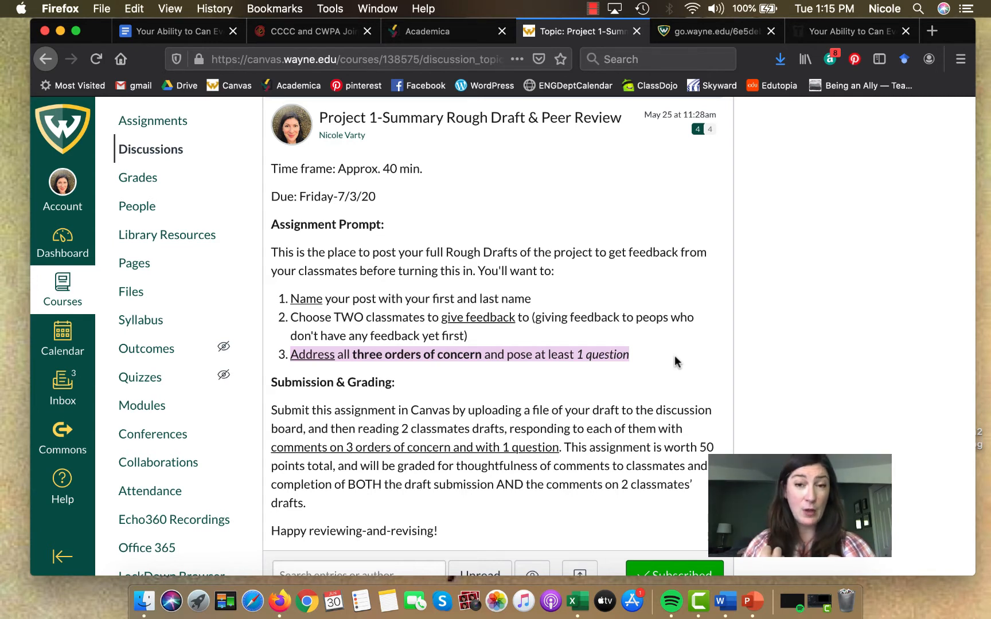
{"action": "scroll", "scroll_direction": "down", "scroll_amount": 3}
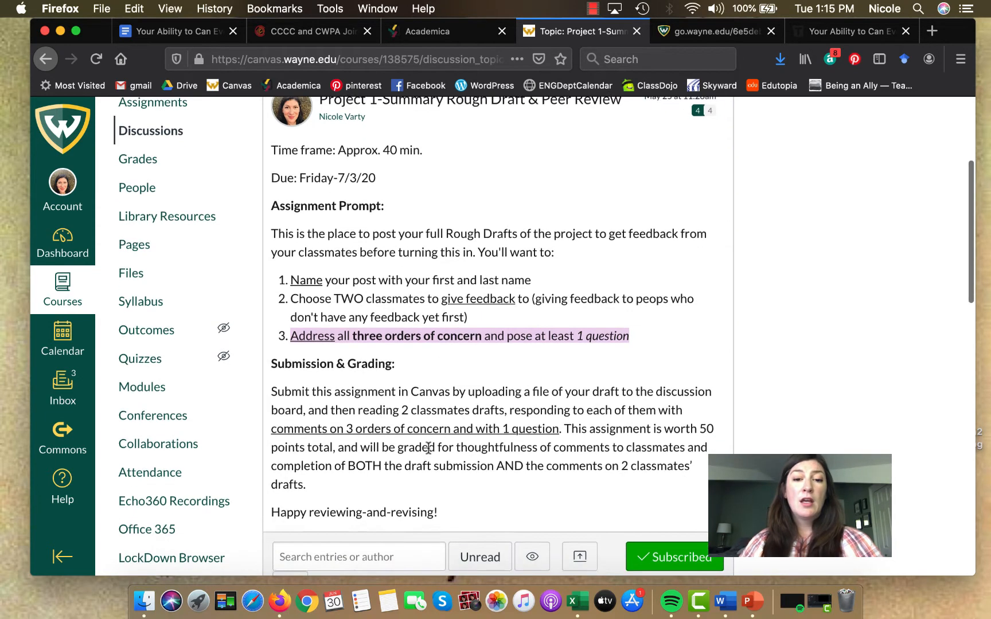
{"action": "scroll", "scroll_direction": "down", "scroll_amount": 3}
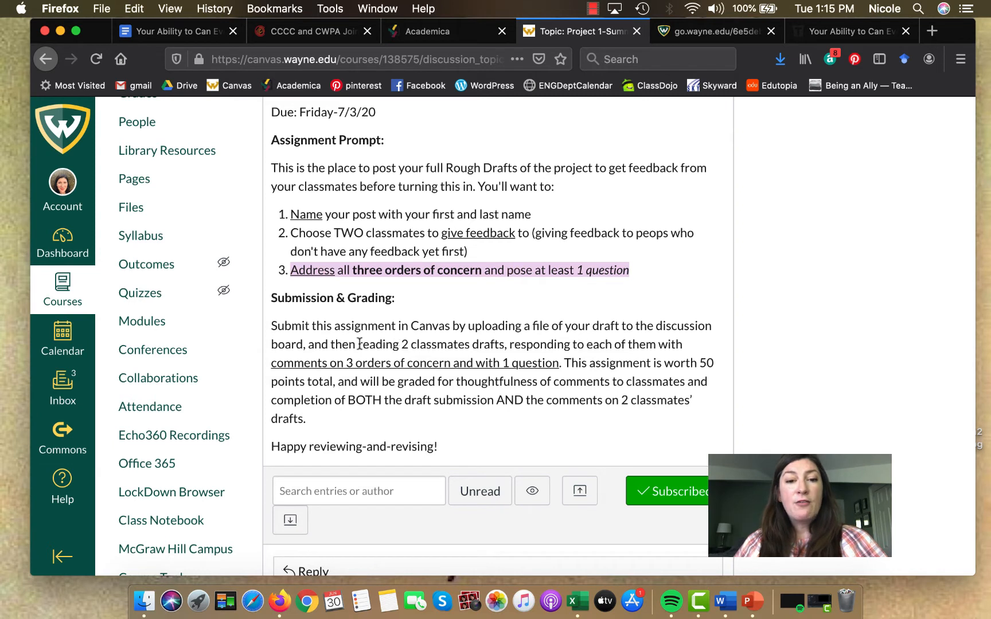
{"action": "mouse_move", "coordinate": [545, 337]}
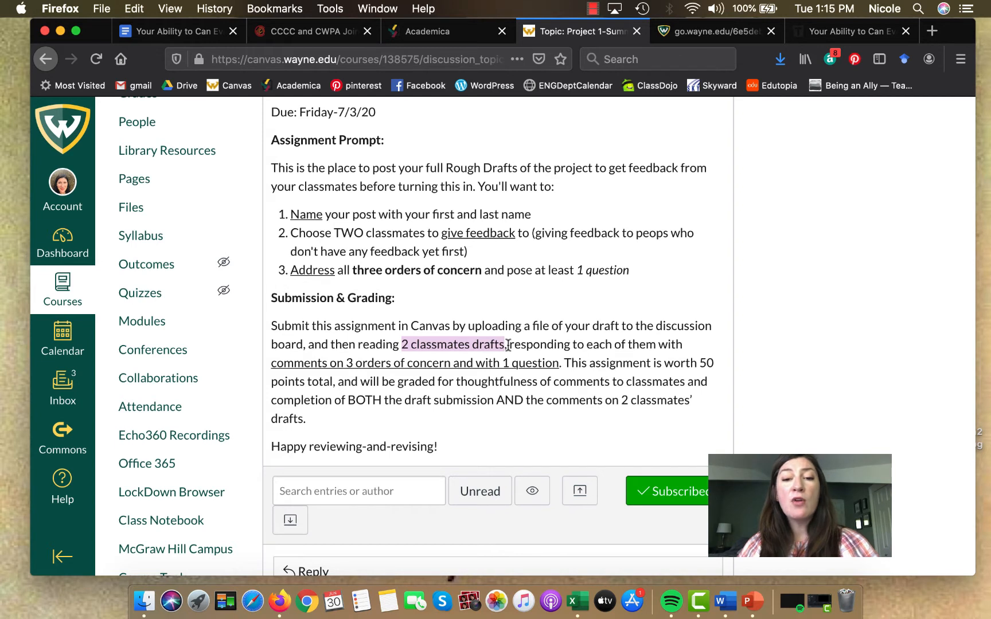
{"action": "left_click_drag", "start_coordinate": [506, 345], "coordinate": [561, 363]}
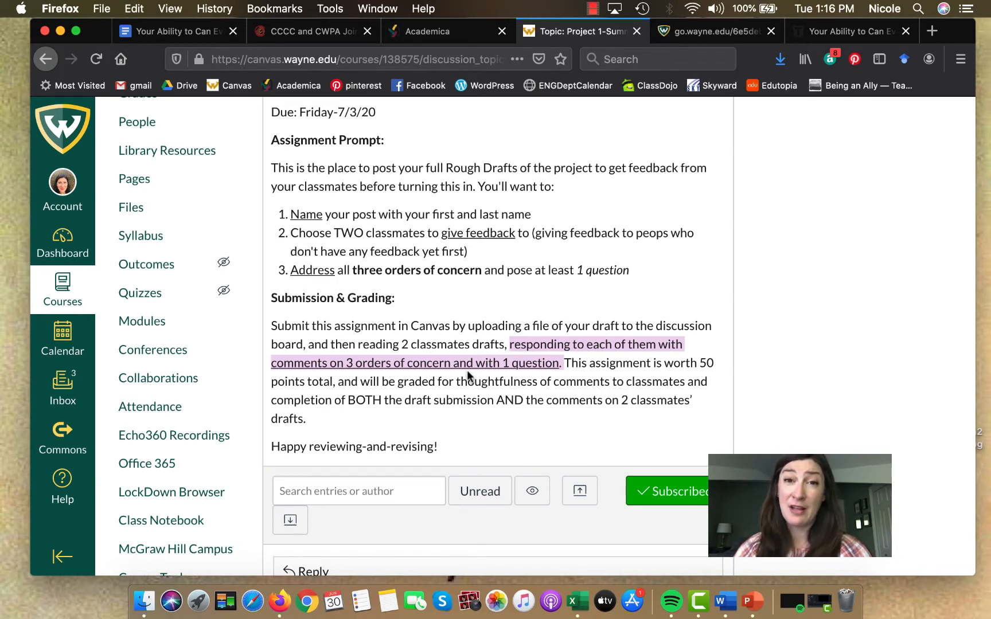
{"action": "mouse_move", "coordinate": [539, 443]}
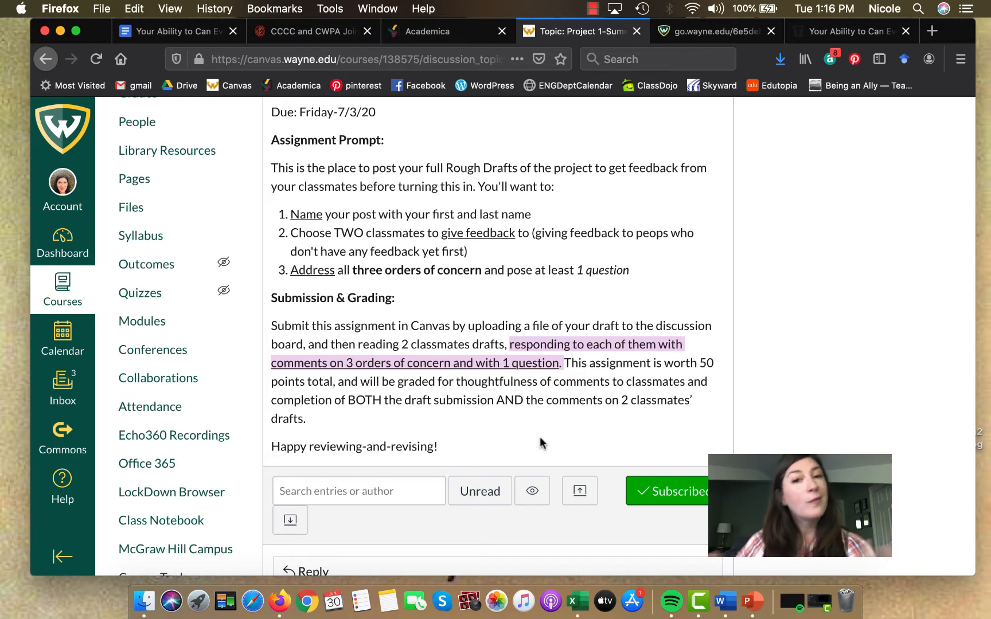
{"action": "scroll", "scroll_direction": "down", "scroll_amount": 3}
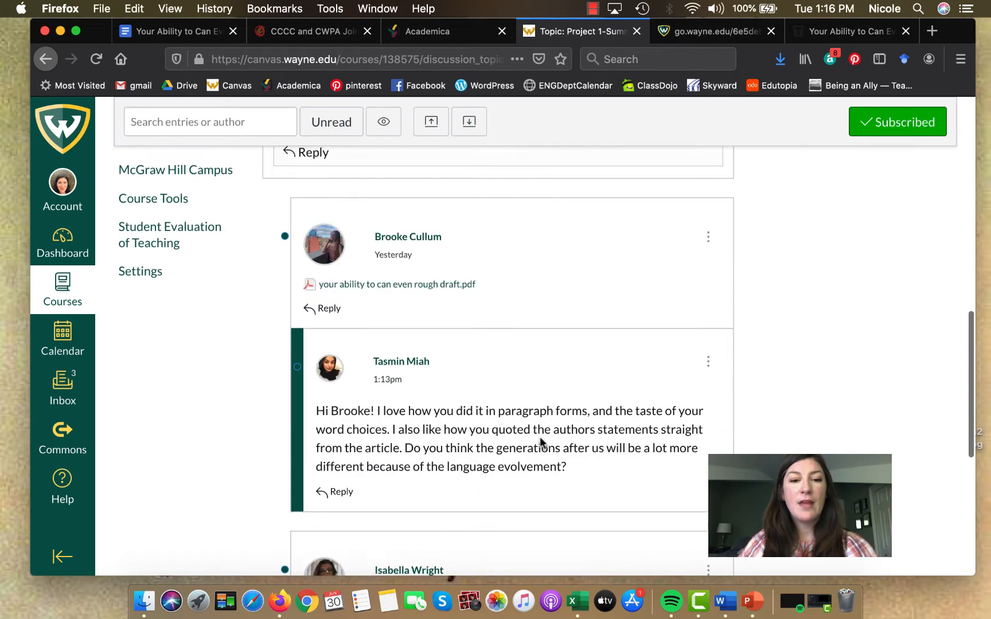
{"action": "scroll", "scroll_direction": "down", "scroll_amount": 3}
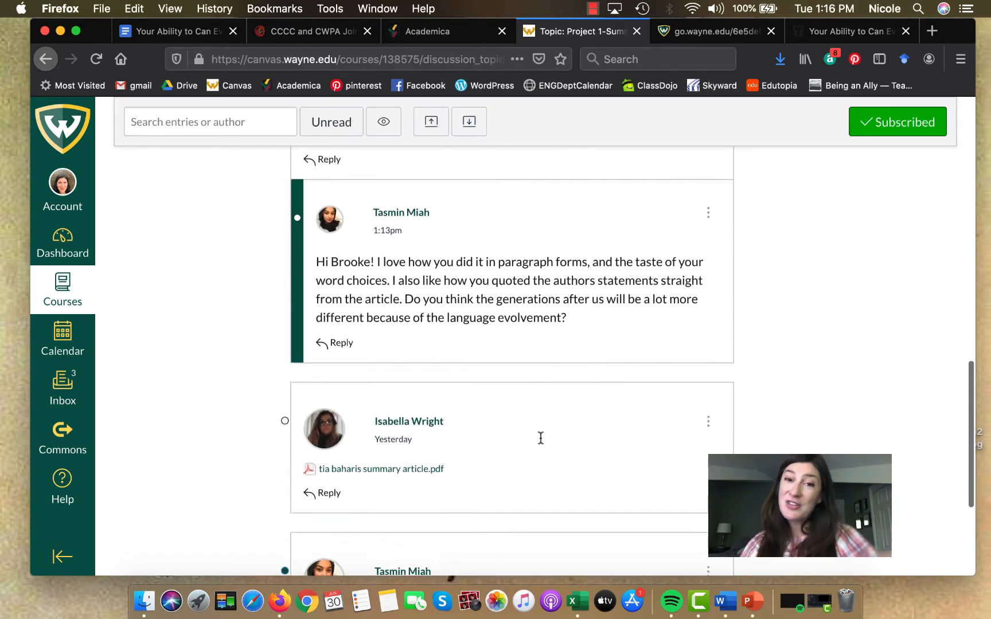
{"action": "scroll", "scroll_direction": "down", "scroll_amount": 3}
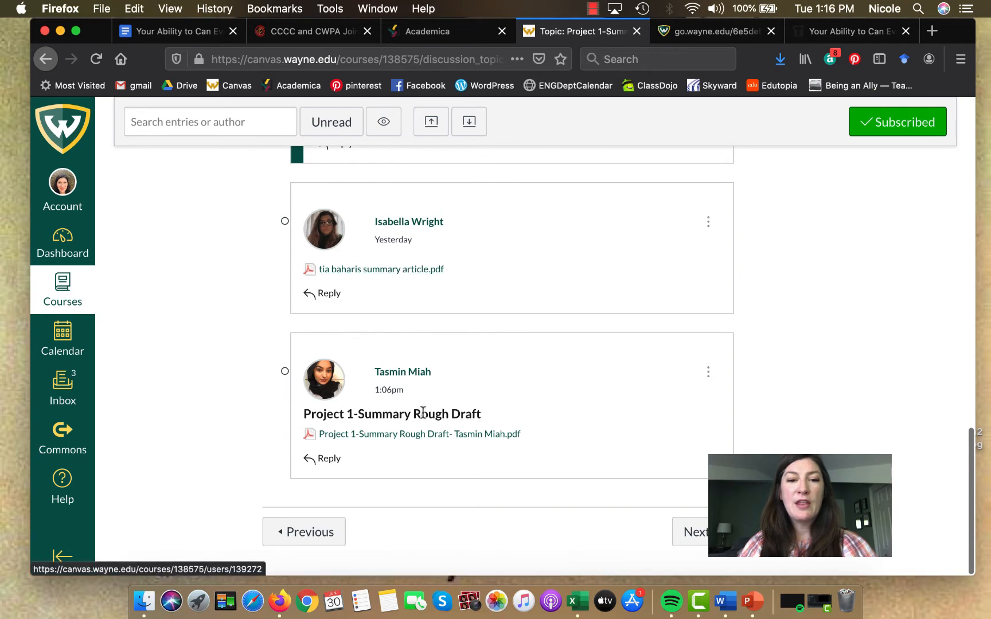
{"action": "scroll", "scroll_direction": "down", "scroll_amount": 3}
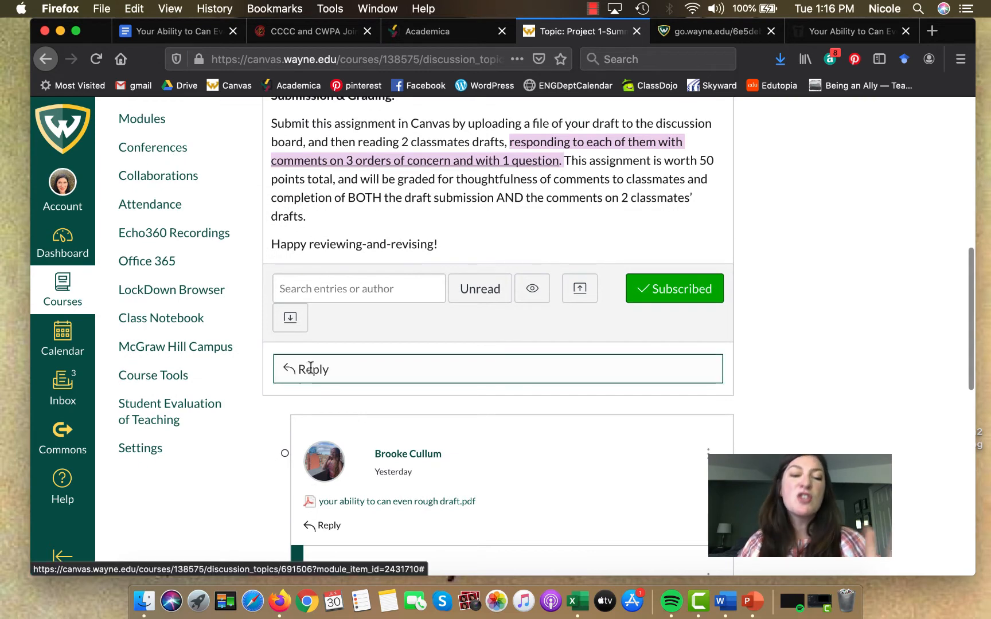
{"action": "left_click", "coordinate": [312, 369]}
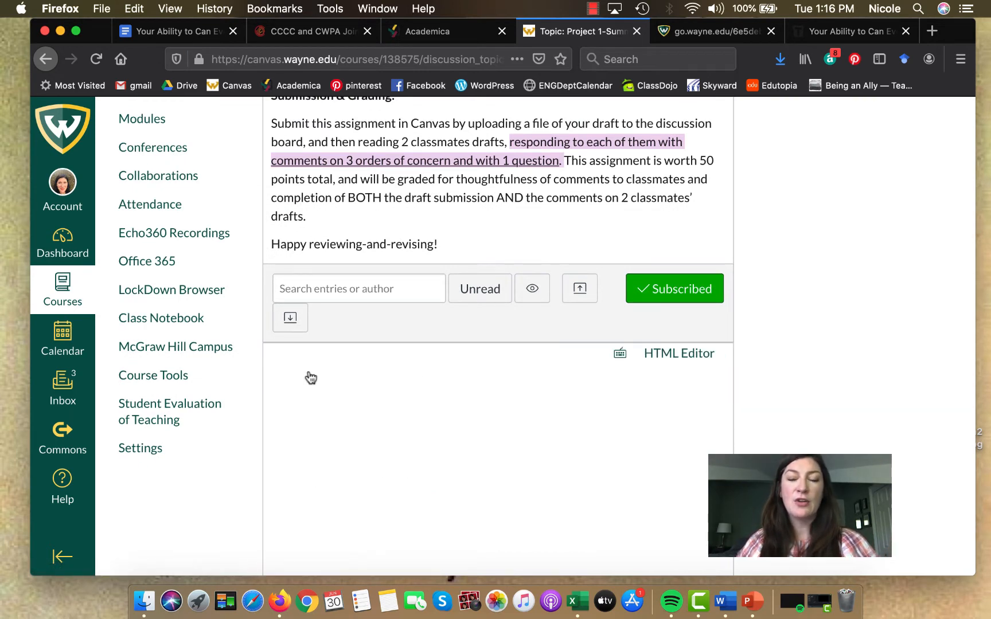
{"action": "scroll", "scroll_direction": "down", "scroll_amount": 3}
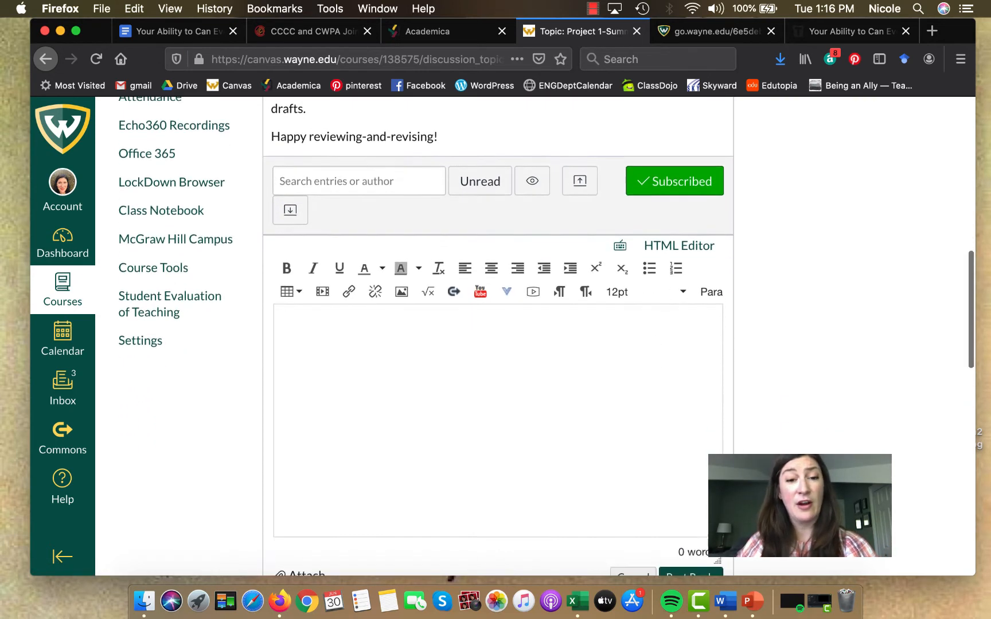
{"action": "scroll", "scroll_direction": "down", "scroll_amount": 3}
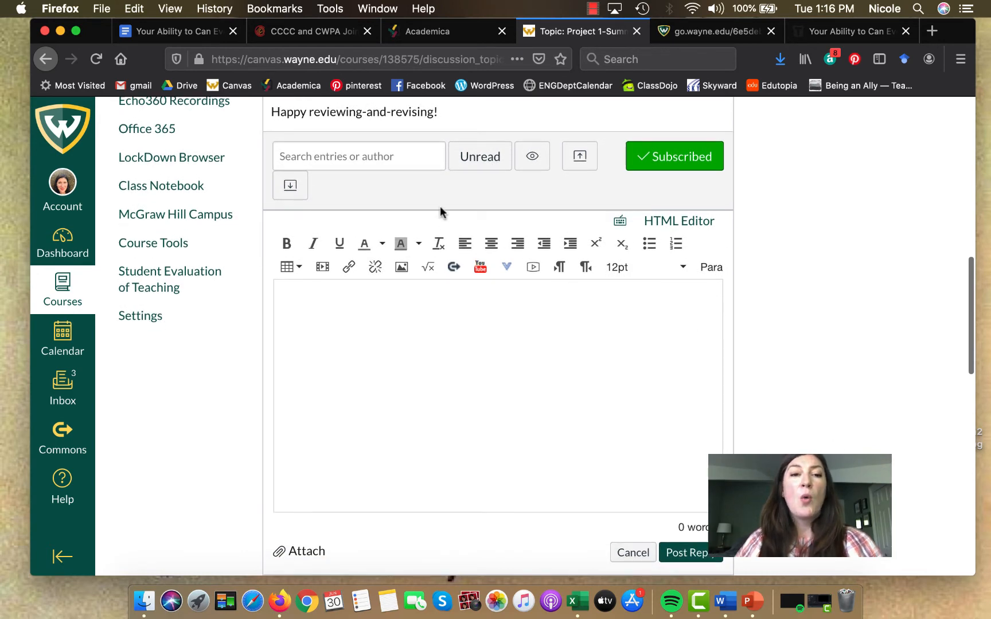
{"action": "scroll", "scroll_direction": "down", "scroll_amount": 3}
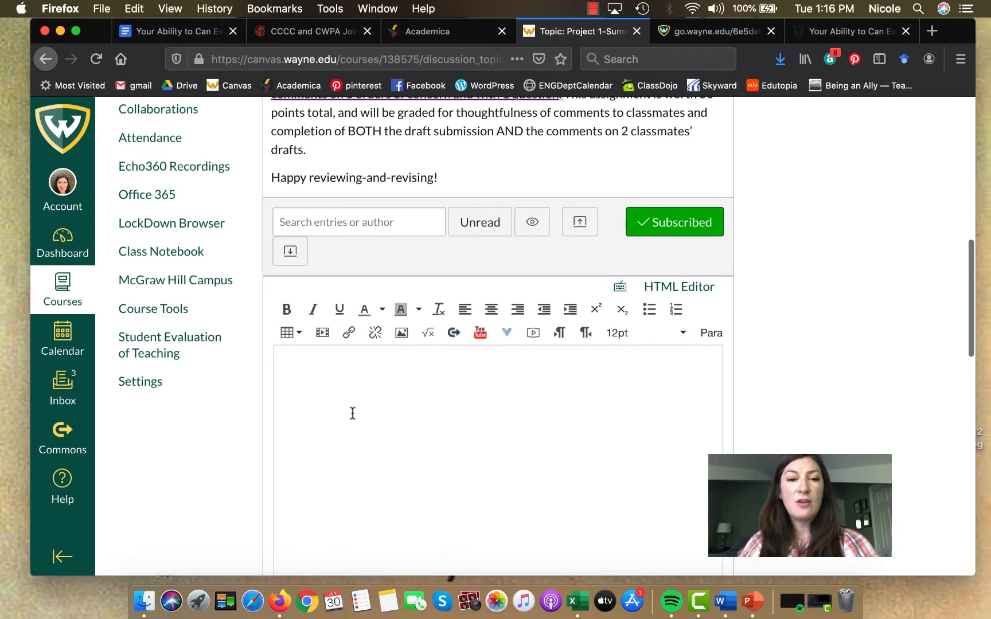
{"action": "scroll", "scroll_direction": "down", "scroll_amount": 3}
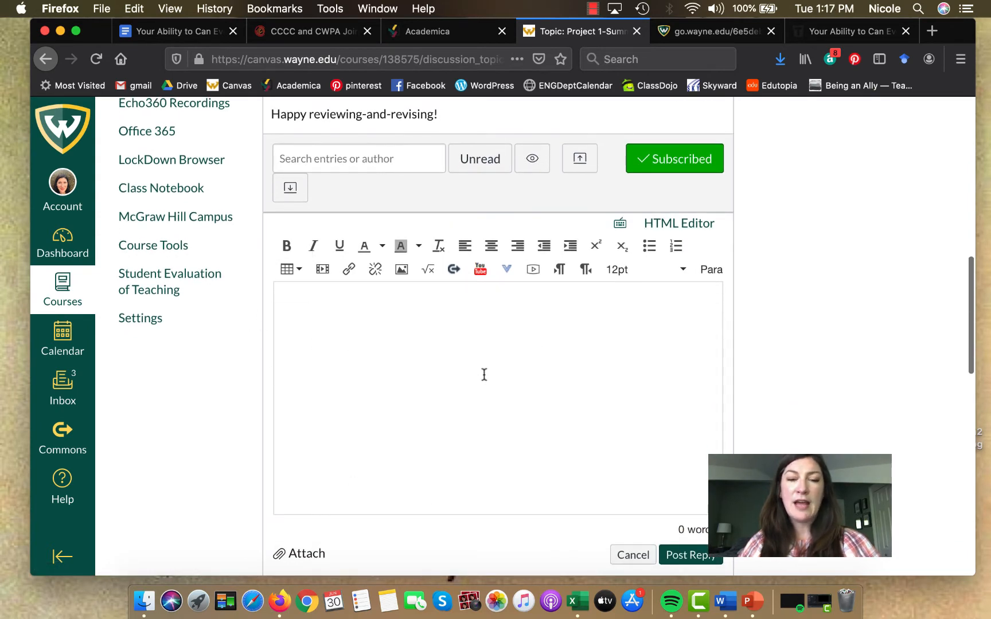
{"action": "mouse_move", "coordinate": [329, 323]}
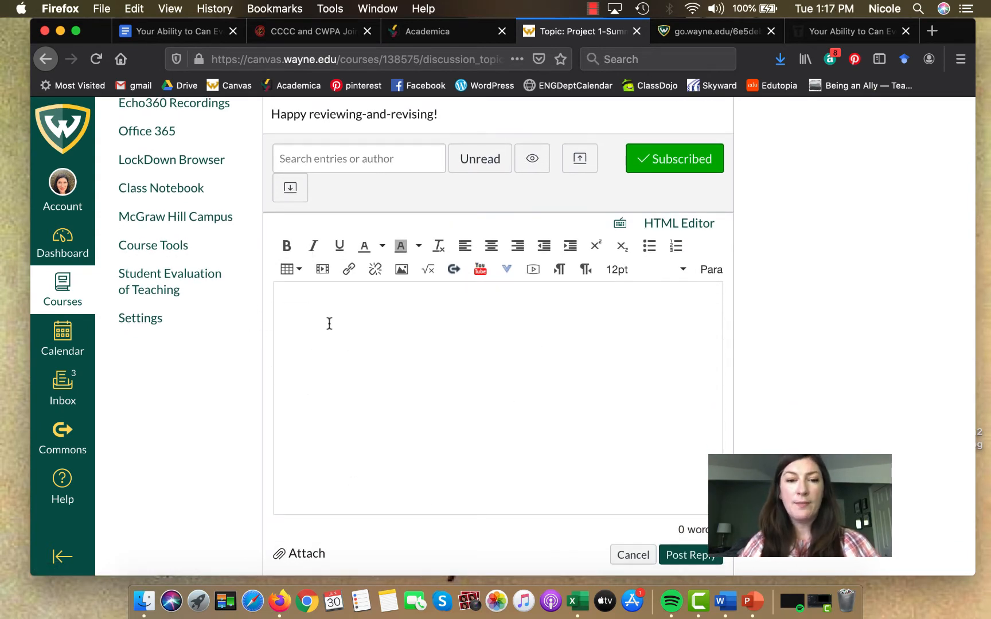
{"action": "scroll", "scroll_direction": "down", "scroll_amount": 3}
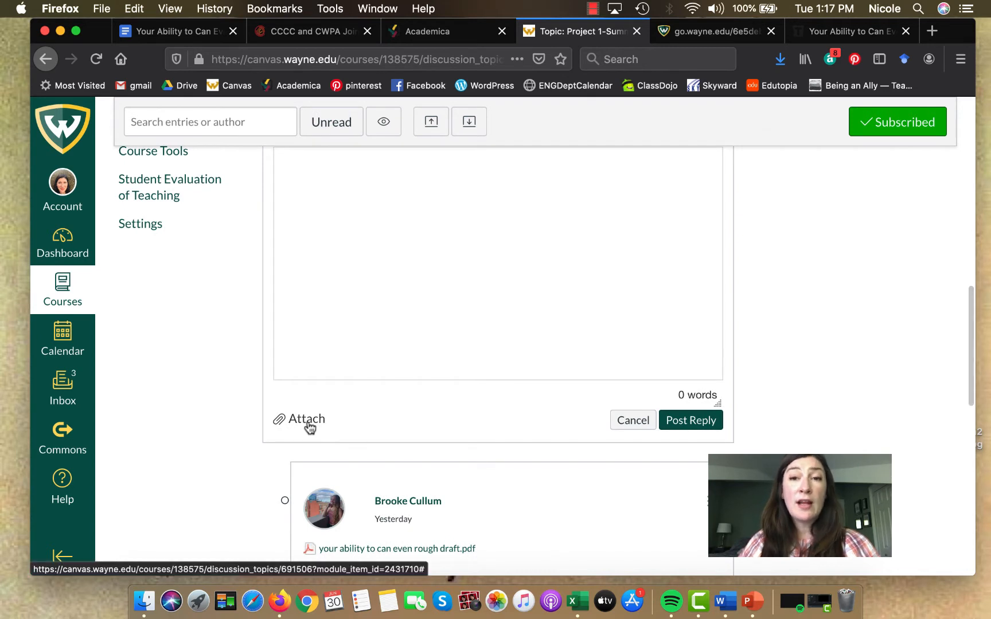
{"action": "left_click", "coordinate": [307, 419]}
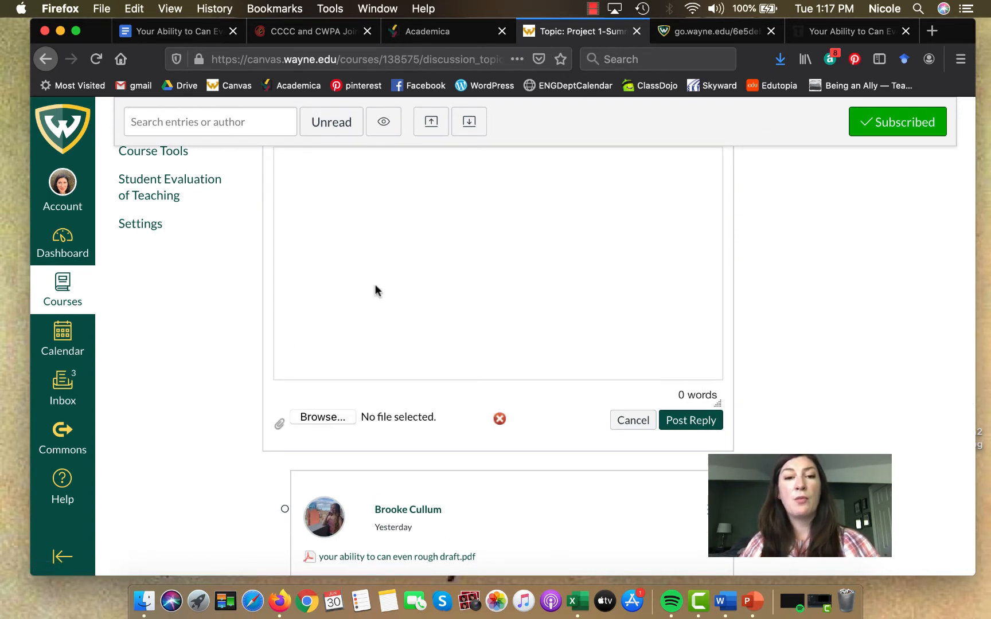
{"action": "left_click", "coordinate": [321, 417]}
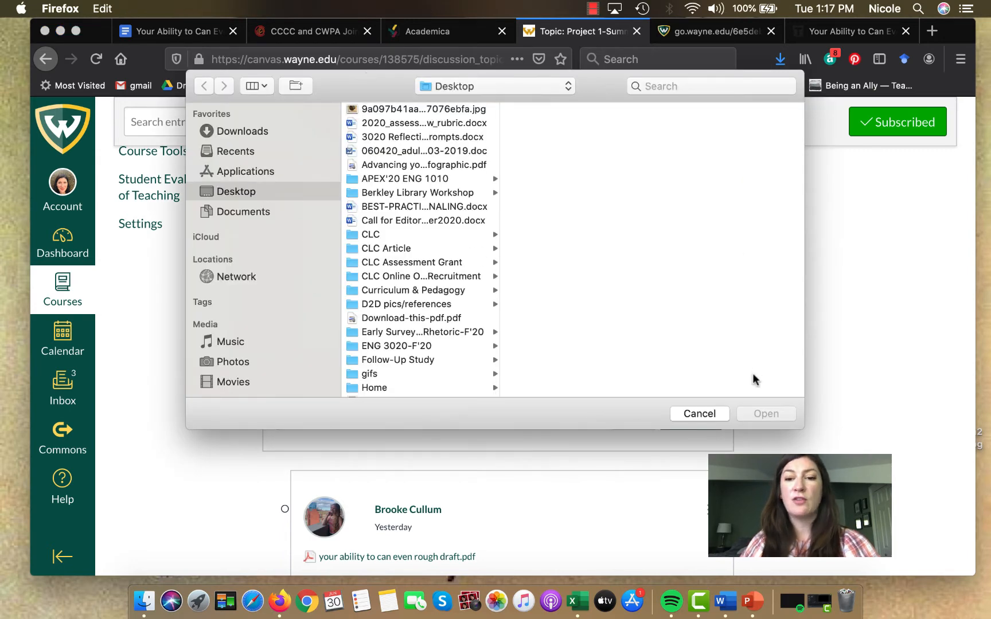
{"action": "left_click", "coordinate": [699, 413]}
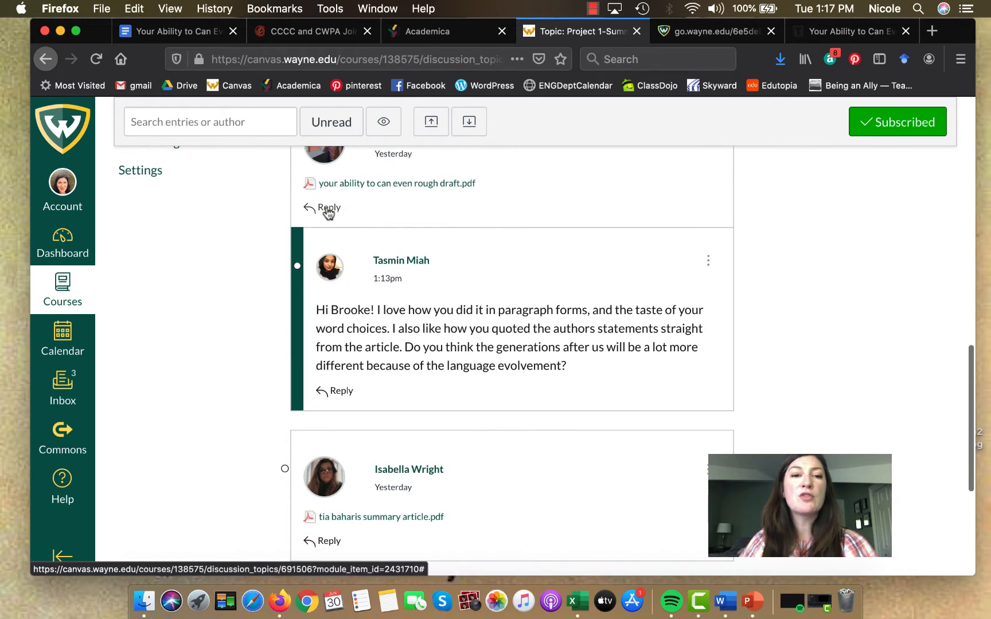
{"action": "left_click", "coordinate": [328, 208]}
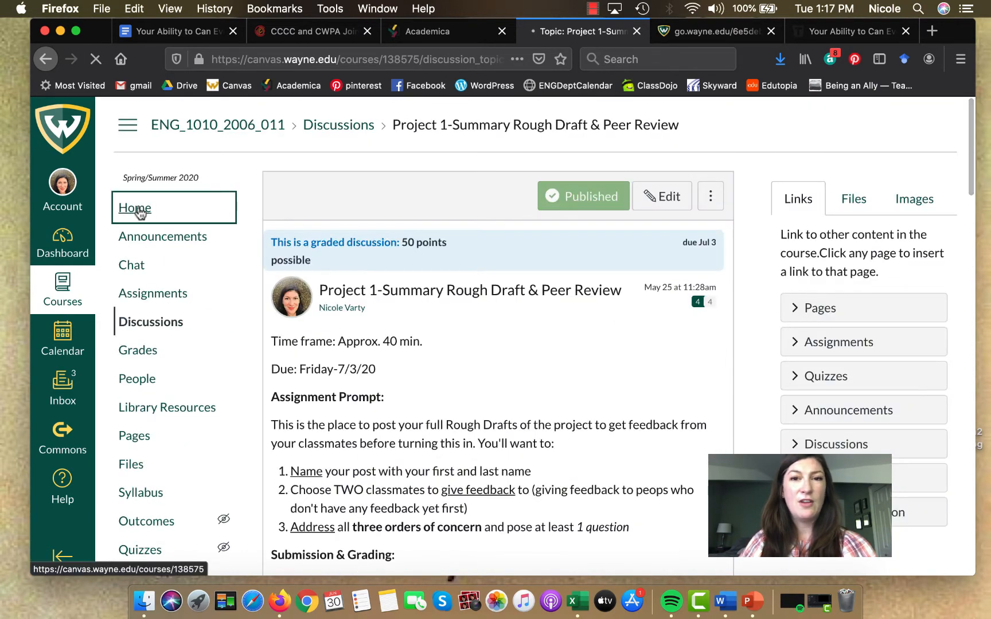
Step: From the course home, open the 'Project 1 - *extra credit* Grammar Screencast' assignment under Week 2
{"action": "left_click", "coordinate": [135, 208]}
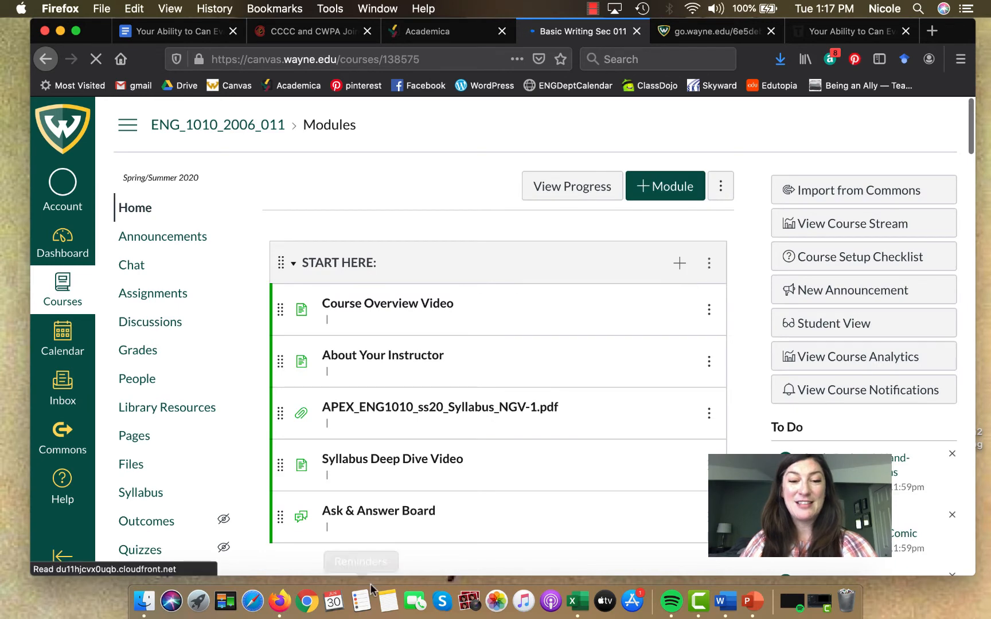
{"action": "scroll", "scroll_direction": "down", "scroll_amount": 3}
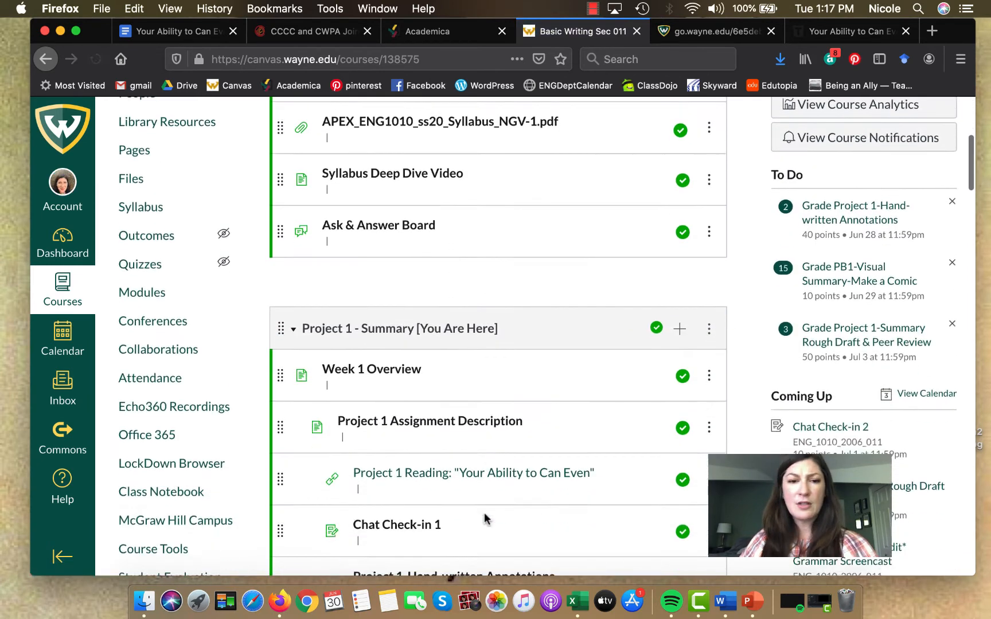
{"action": "scroll", "scroll_direction": "down", "scroll_amount": 3}
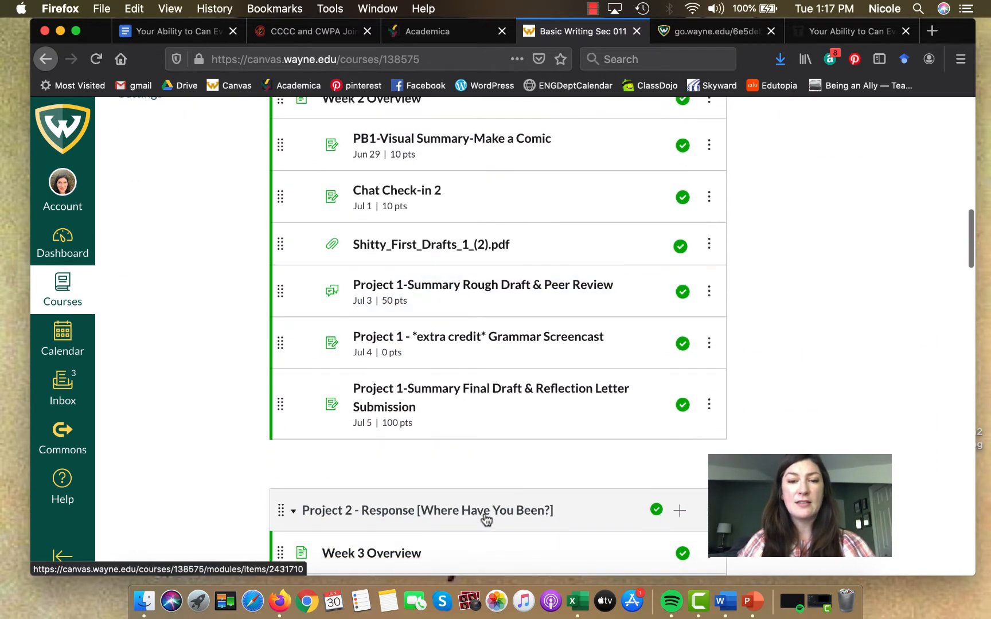
{"action": "left_click", "coordinate": [479, 336]}
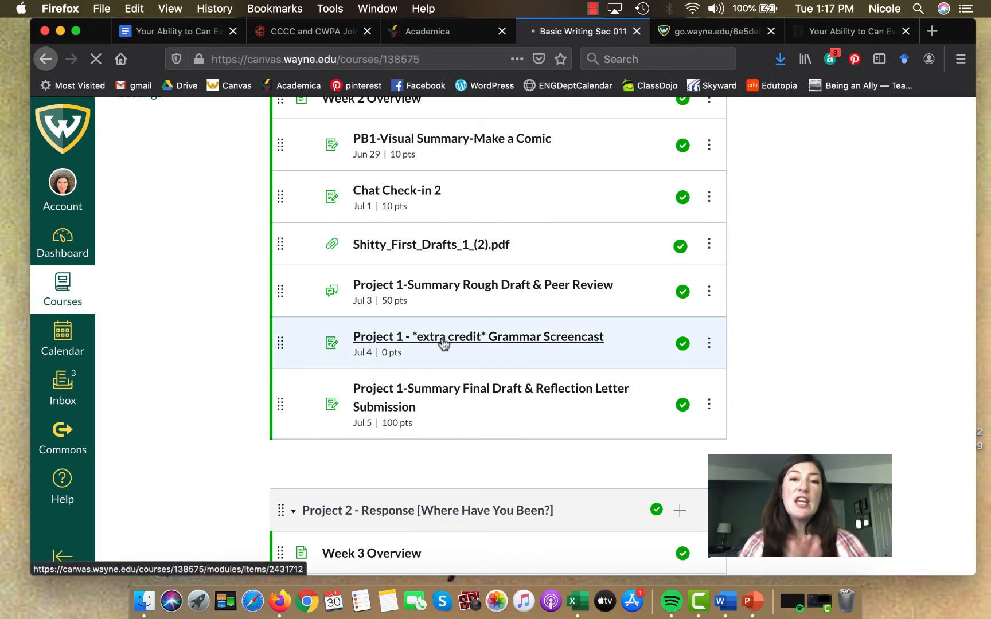
{"action": "left_click", "coordinate": [478, 336]}
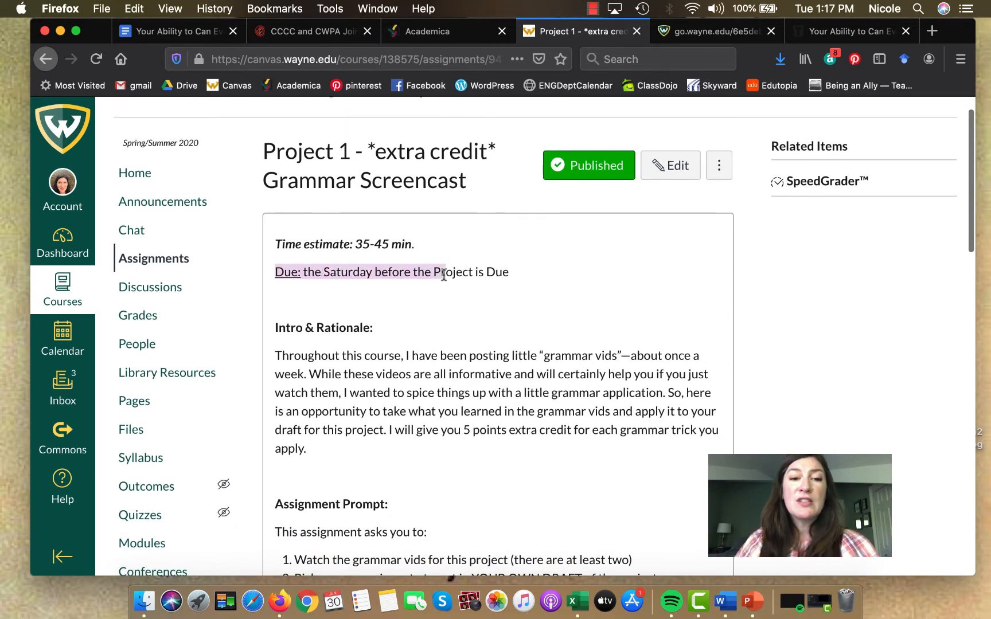
{"action": "left_click_drag", "start_coordinate": [442, 273], "coordinate": [508, 272]}
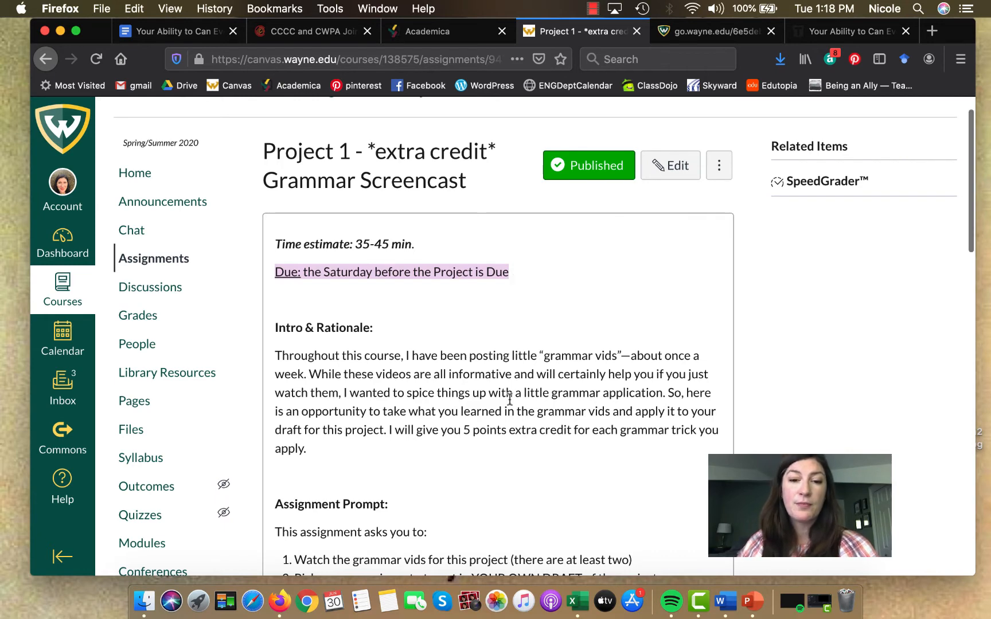
{"action": "scroll", "scroll_direction": "down", "scroll_amount": 3}
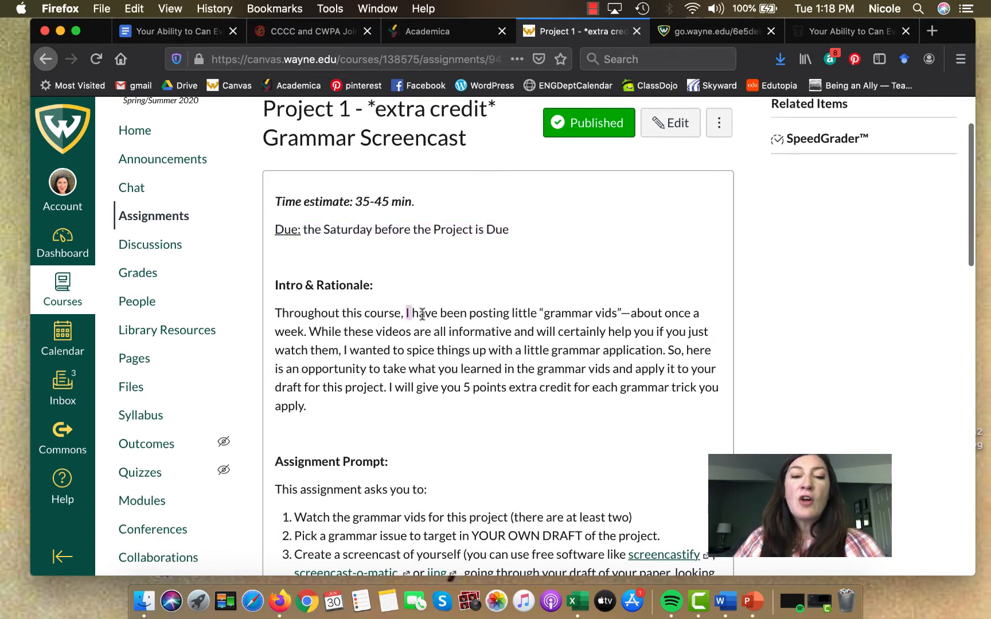
{"action": "left_click_drag", "start_coordinate": [408, 313], "coordinate": [623, 313]}
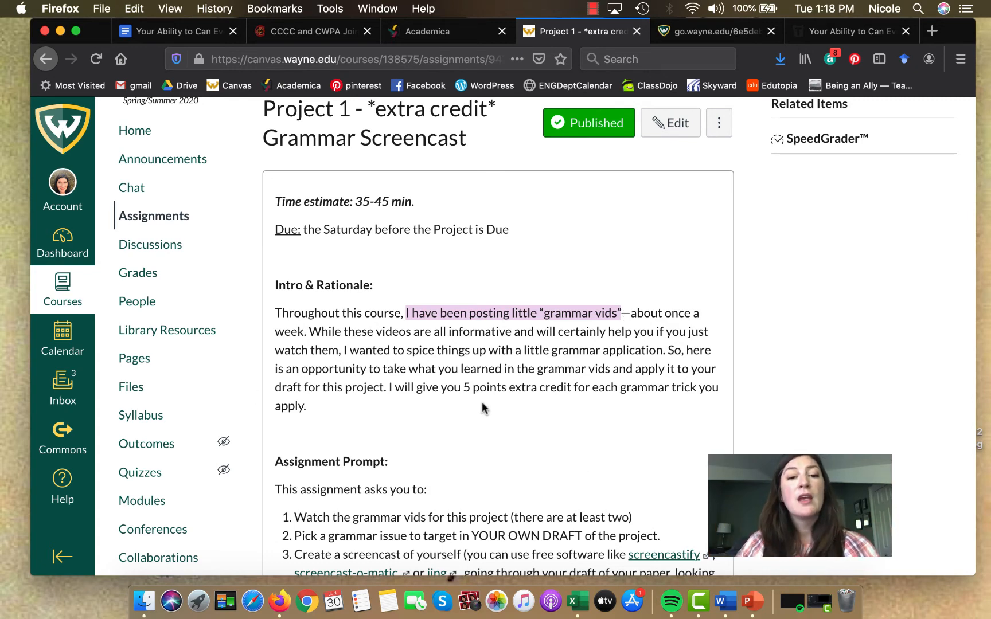
{"action": "scroll", "scroll_direction": "down", "scroll_amount": 3}
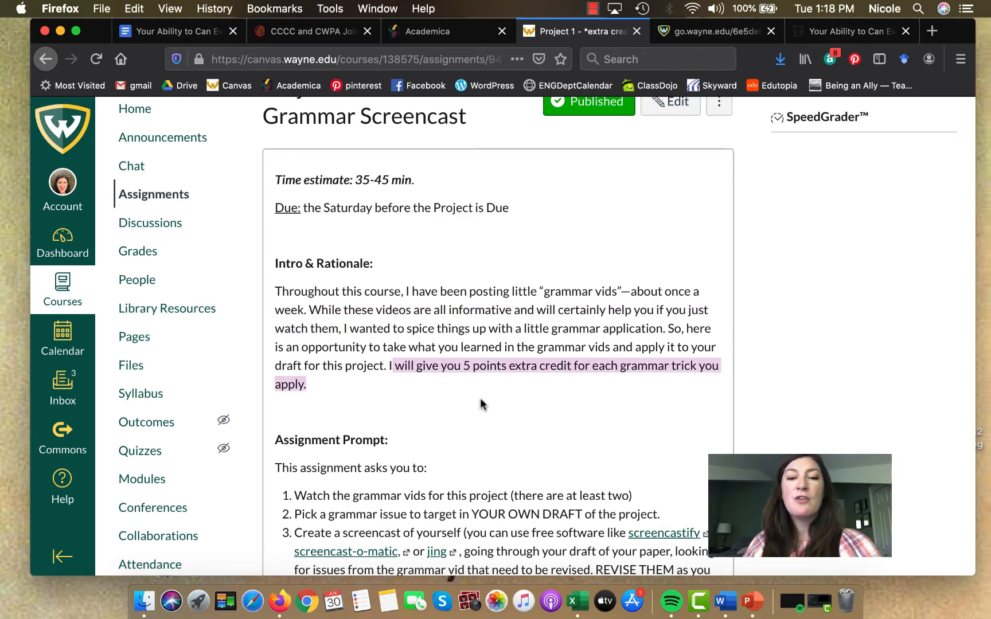
{"action": "scroll", "scroll_direction": "down", "scroll_amount": 3}
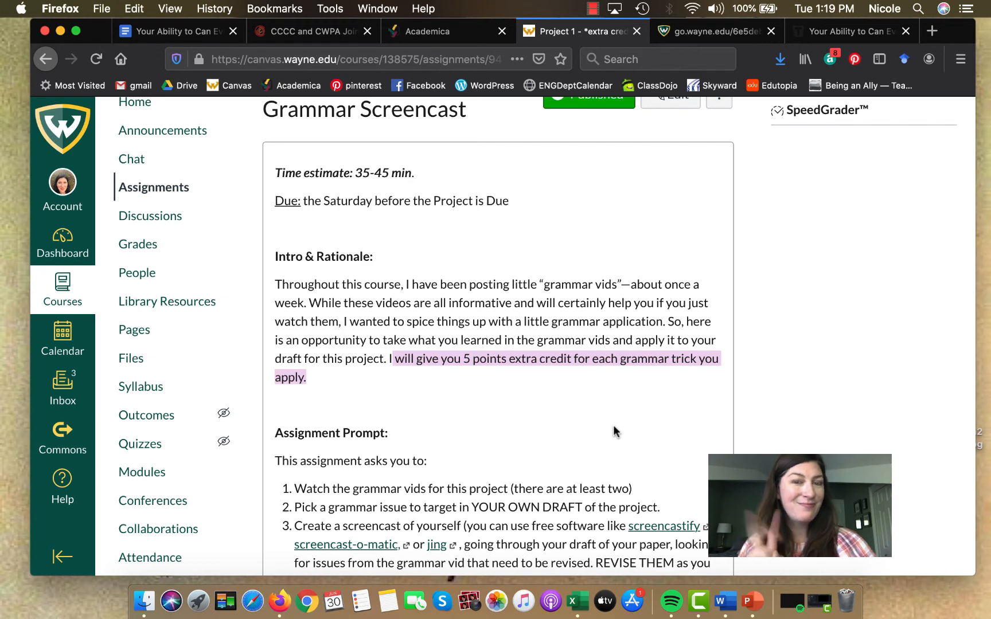
{"action": "scroll", "scroll_direction": "down", "scroll_amount": 3}
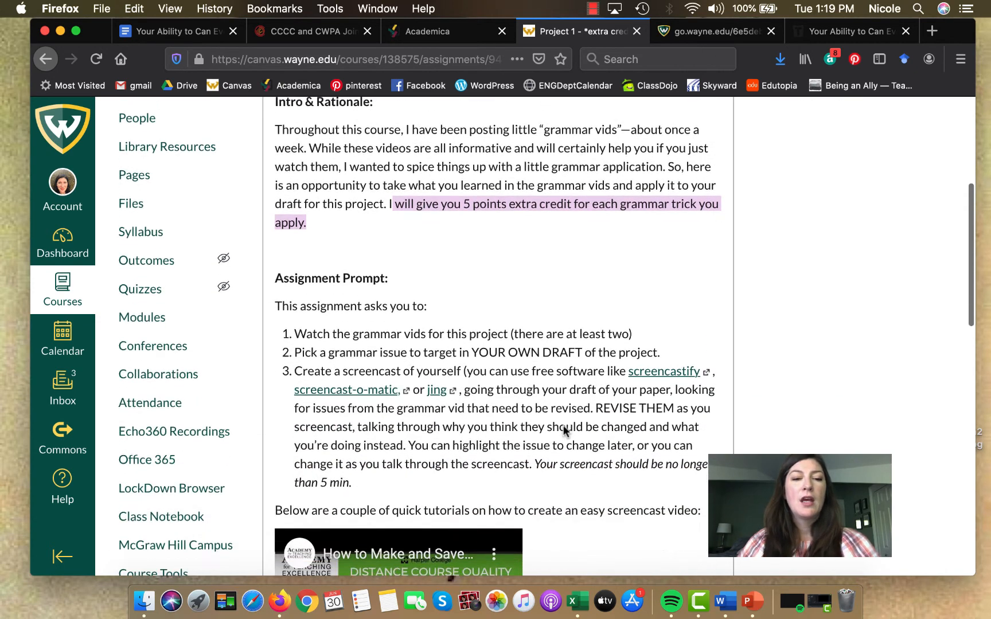
{"action": "scroll", "scroll_direction": "down", "scroll_amount": 3}
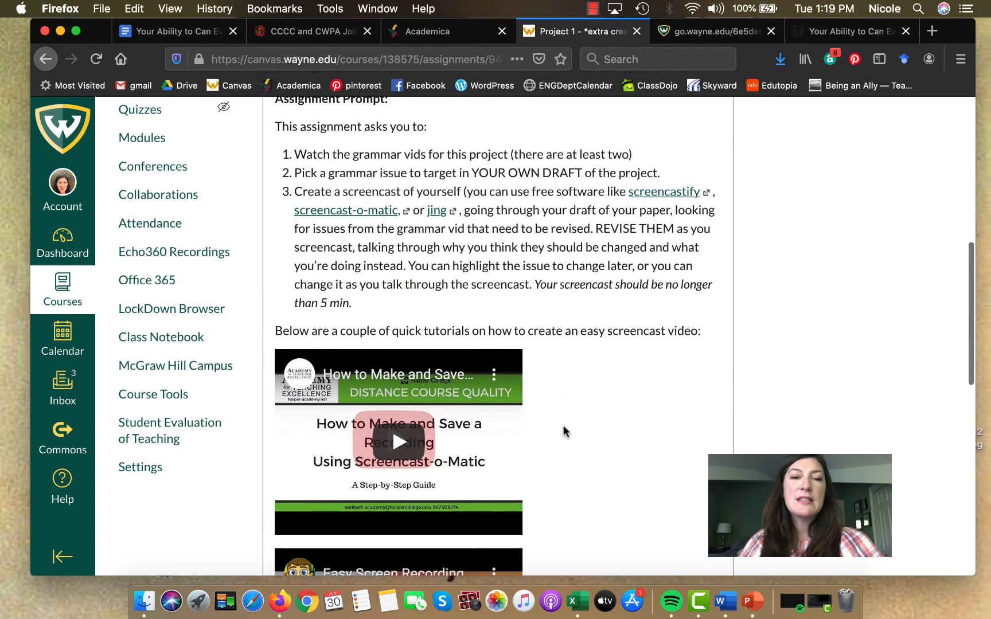
{"action": "left_click_drag", "start_coordinate": [352, 155], "coordinate": [442, 155]}
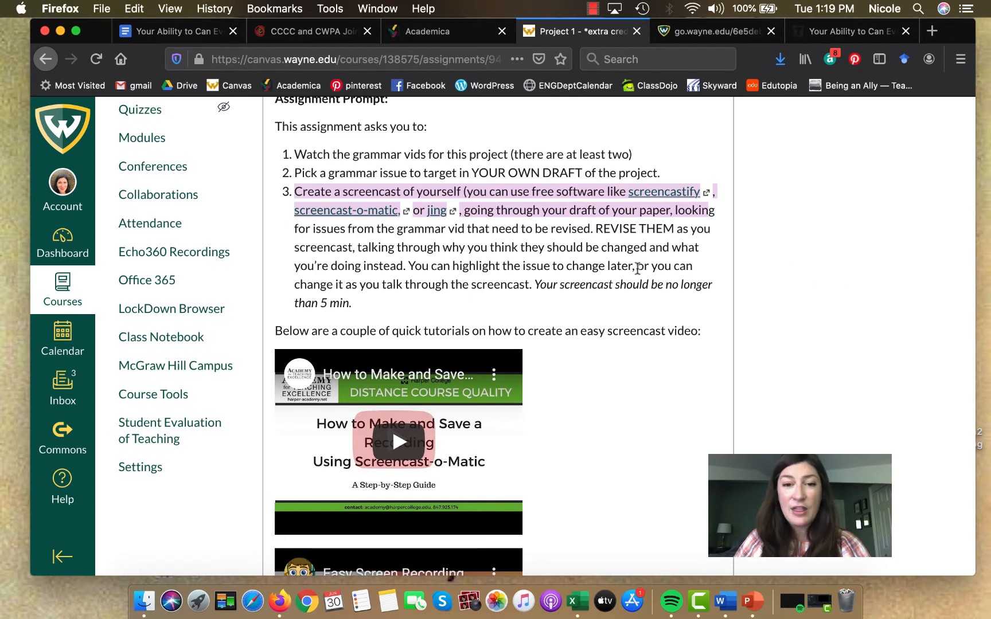
{"action": "mouse_move", "coordinate": [718, 383]}
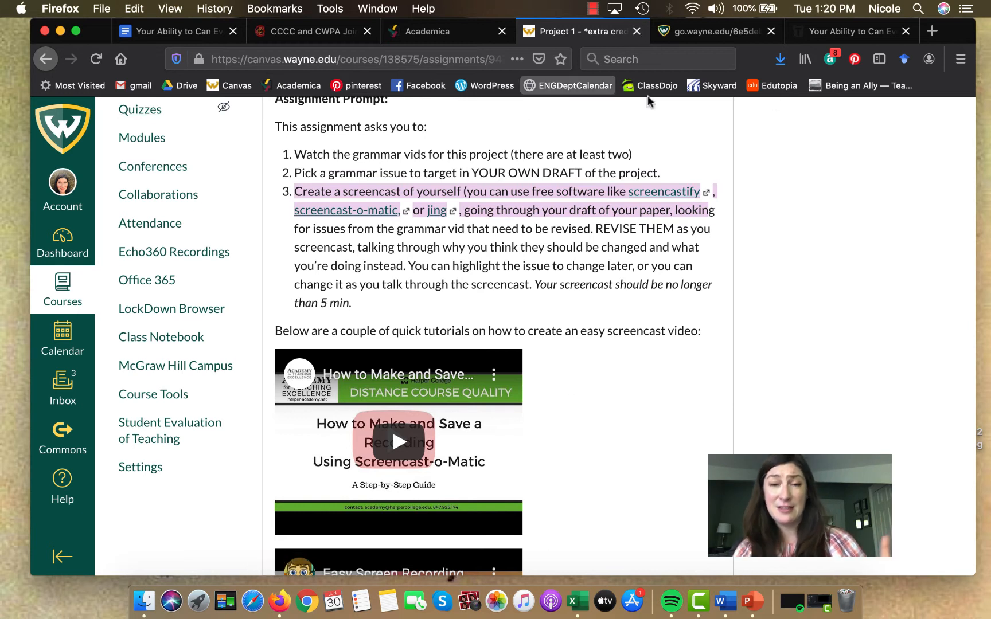
{"action": "mouse_move", "coordinate": [668, 353]}
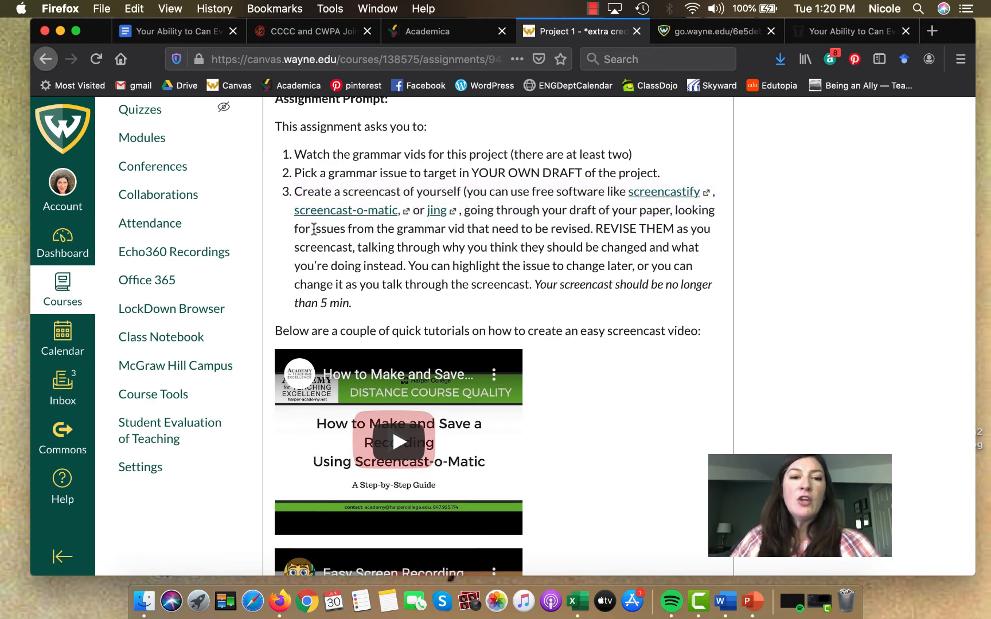
{"action": "left_click_drag", "start_coordinate": [313, 228], "coordinate": [643, 229]}
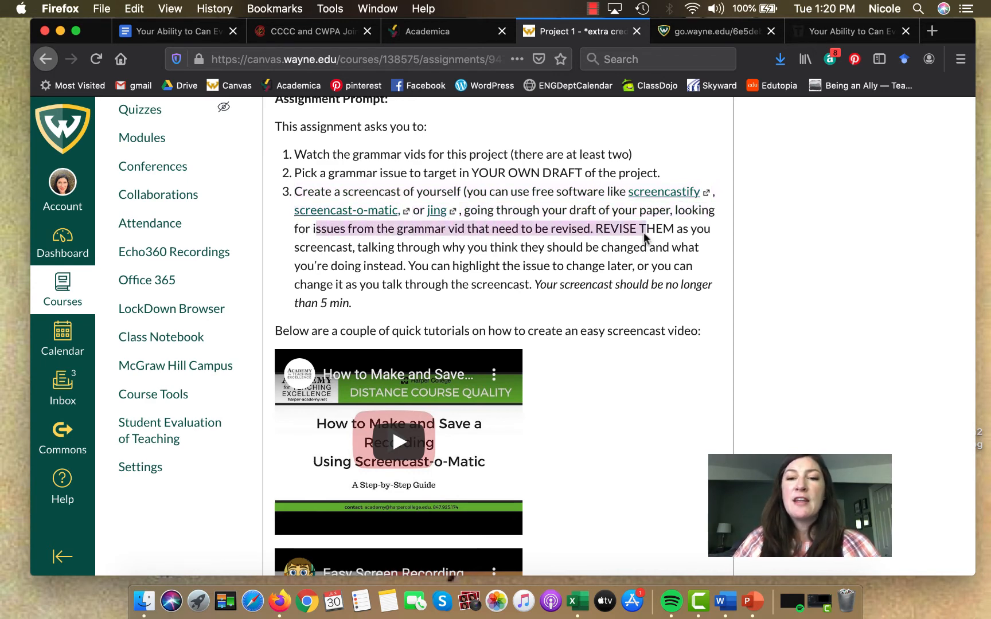
{"action": "left_click_drag", "start_coordinate": [640, 229], "coordinate": [675, 247]}
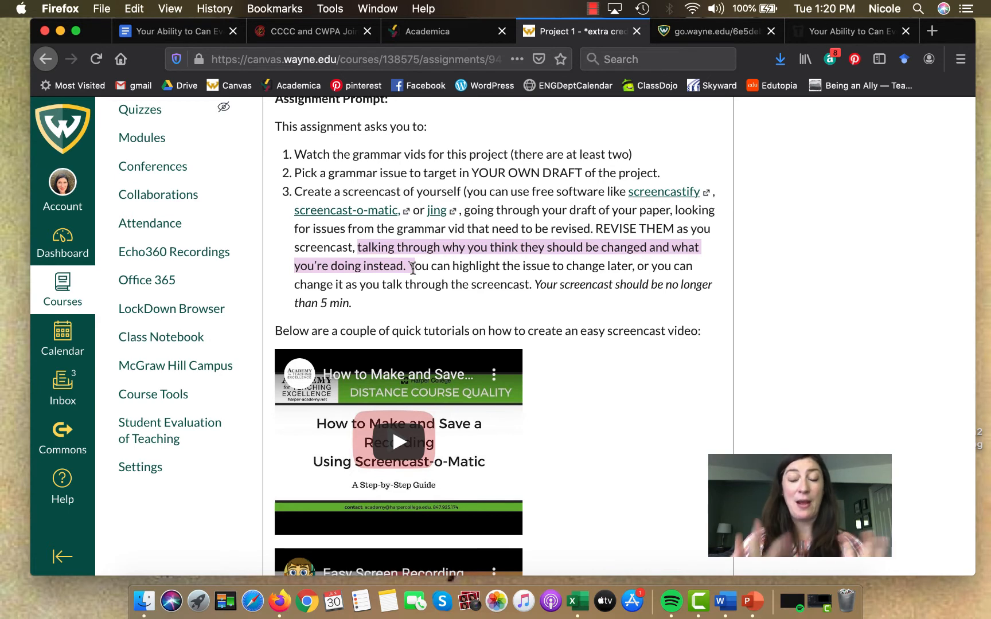
{"action": "mouse_move", "coordinate": [527, 289]}
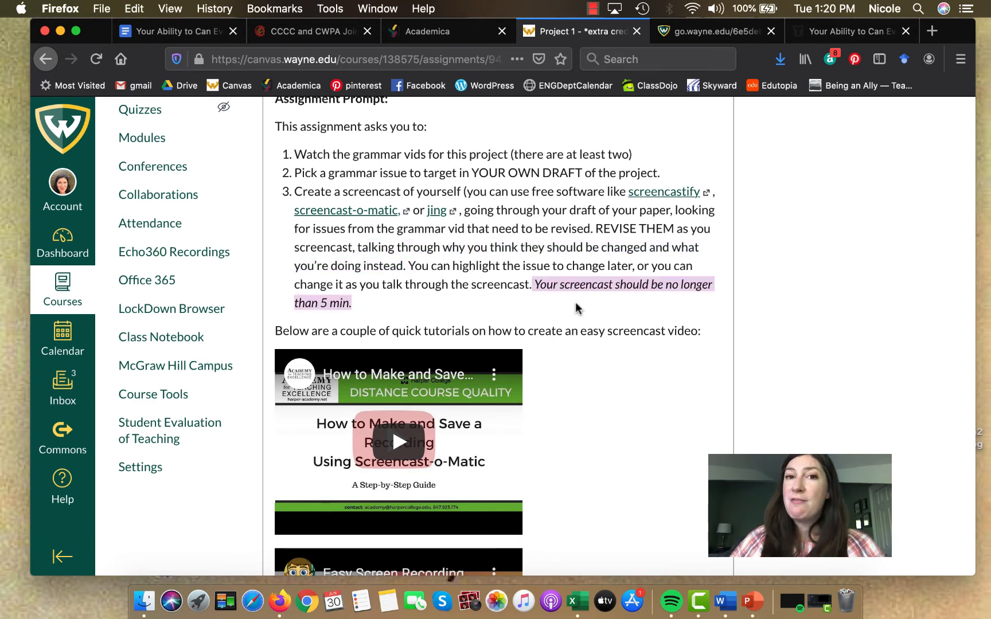
Step: Scroll through the assignment's tutorial videos and Submission & Grading section
{"action": "scroll", "scroll_direction": "down", "scroll_amount": 3}
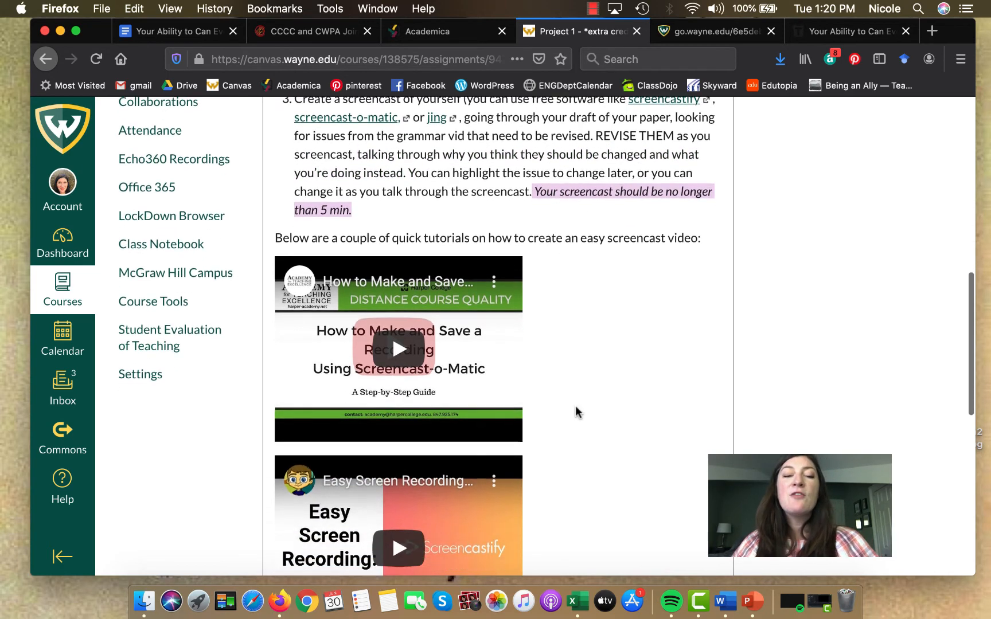
{"action": "scroll", "scroll_direction": "down", "scroll_amount": 3}
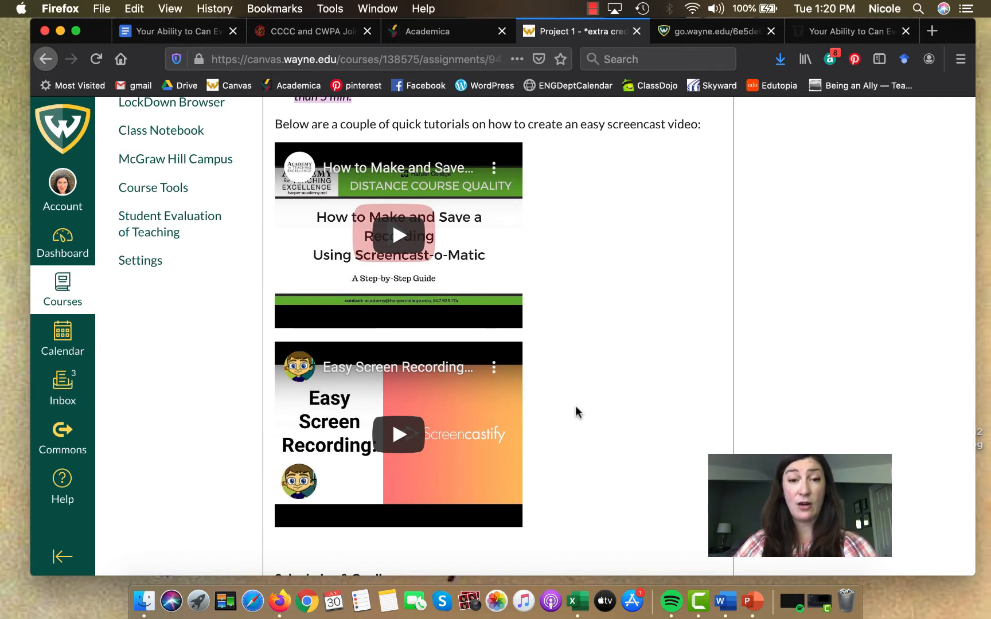
{"action": "mouse_move", "coordinate": [549, 247]}
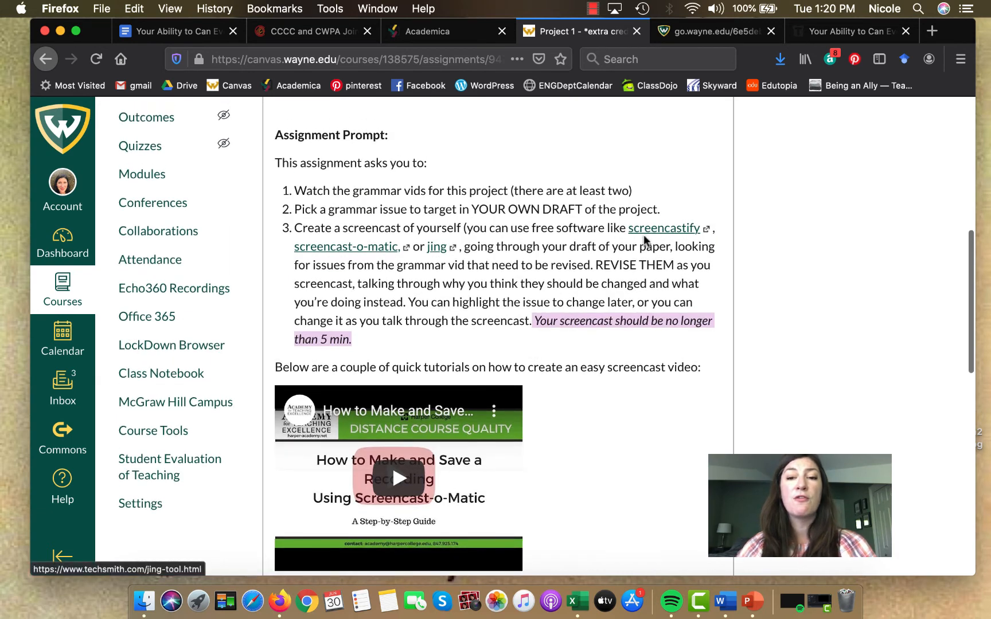
{"action": "scroll", "scroll_direction": "down", "scroll_amount": 3}
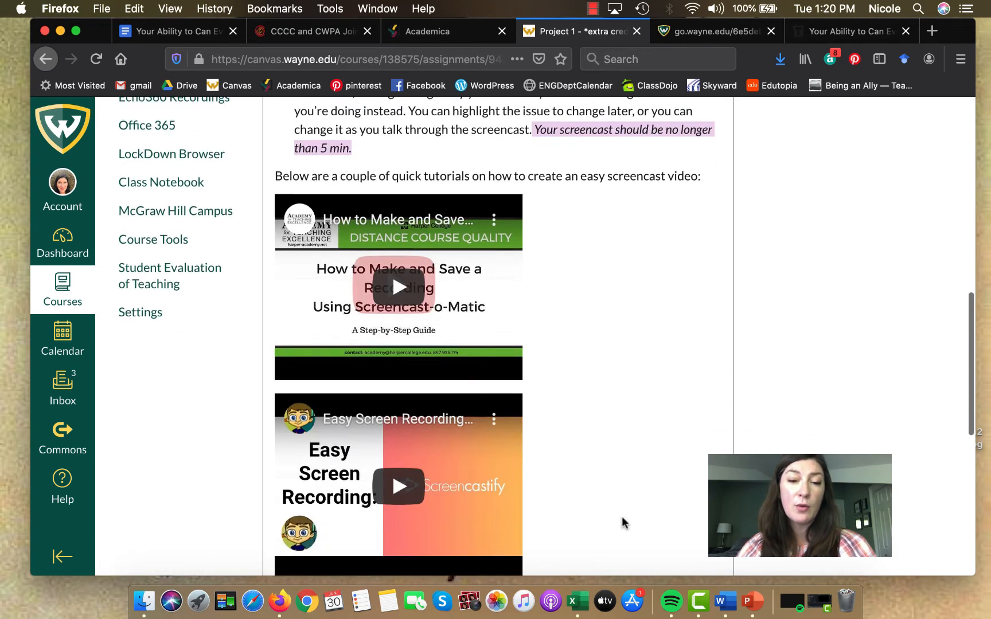
{"action": "scroll", "scroll_direction": "down", "scroll_amount": 3}
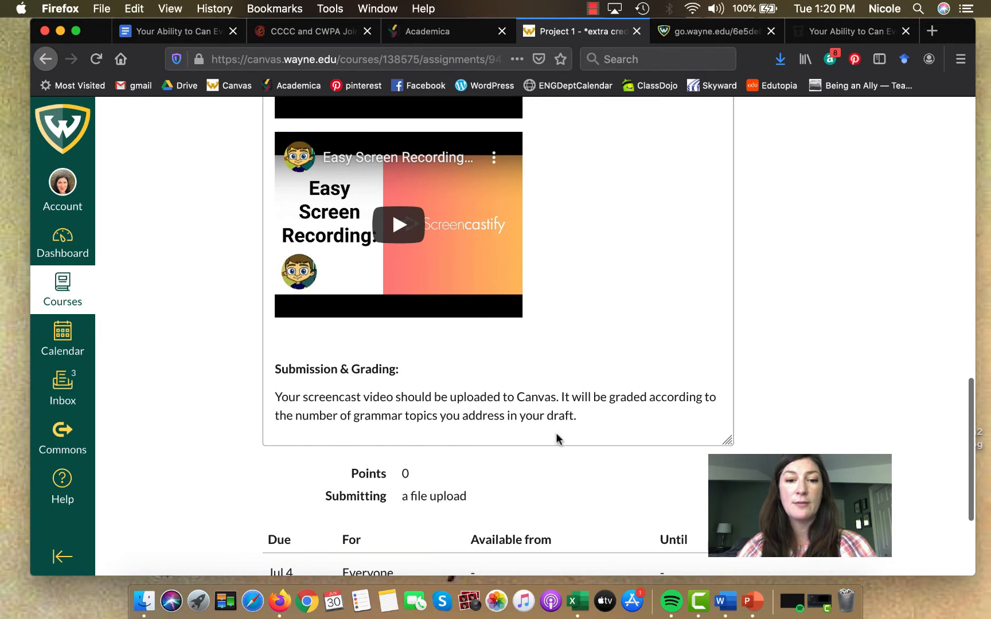
{"action": "scroll", "scroll_direction": "up", "scroll_amount": 3}
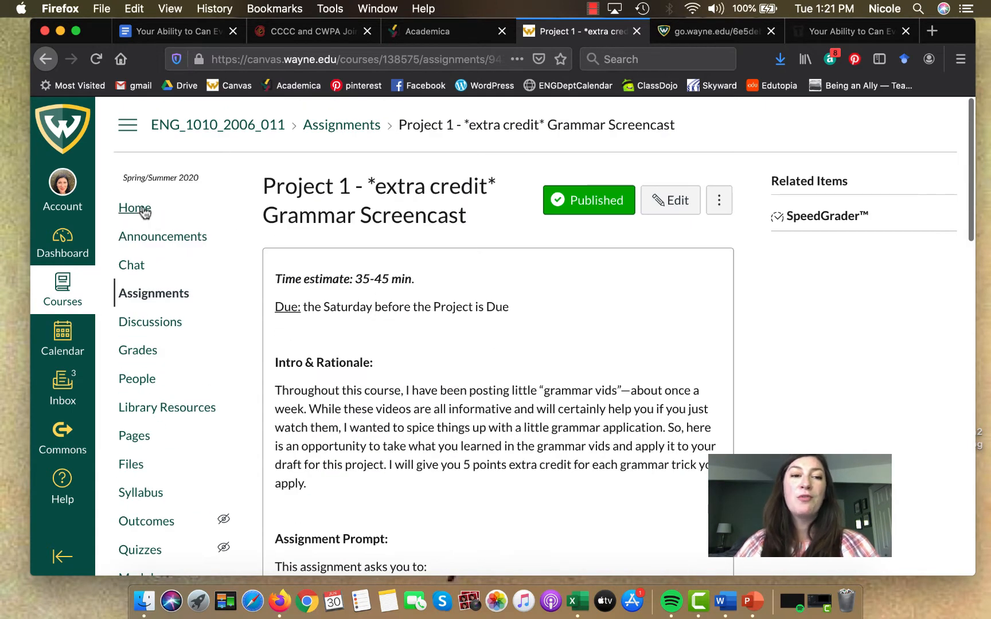
Step: Return to the course home and scroll down to the Week 2 module items
{"action": "left_click", "coordinate": [134, 209]}
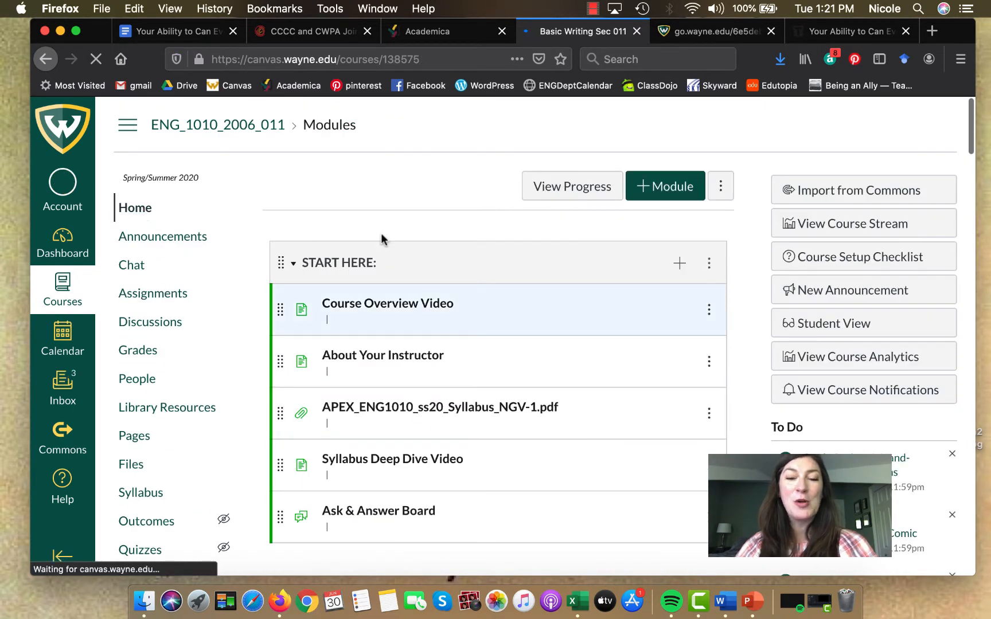
{"action": "scroll", "scroll_direction": "down", "scroll_amount": 3}
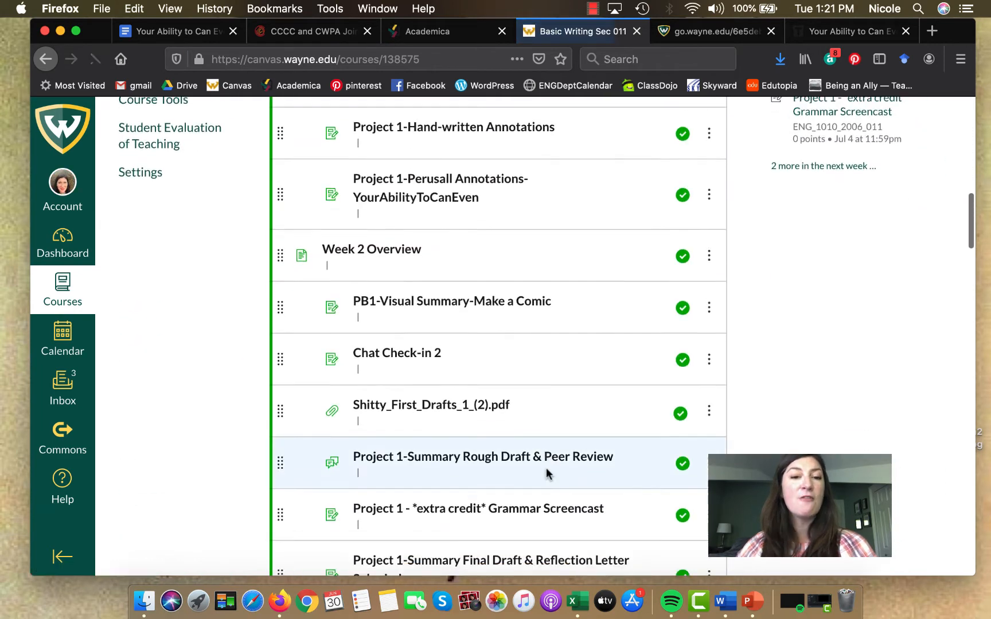
{"action": "scroll", "scroll_direction": "down", "scroll_amount": 3}
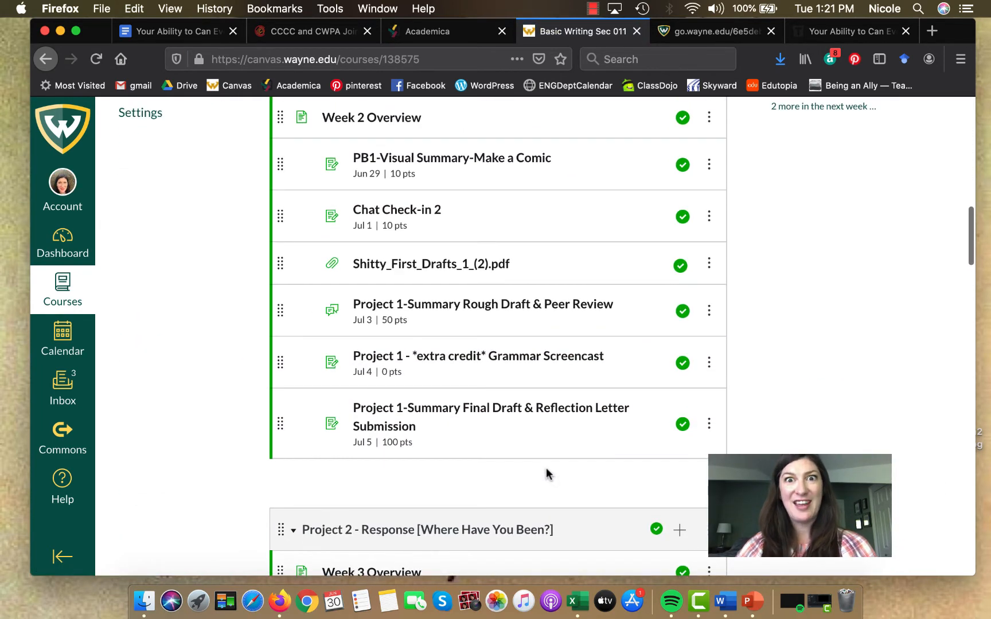